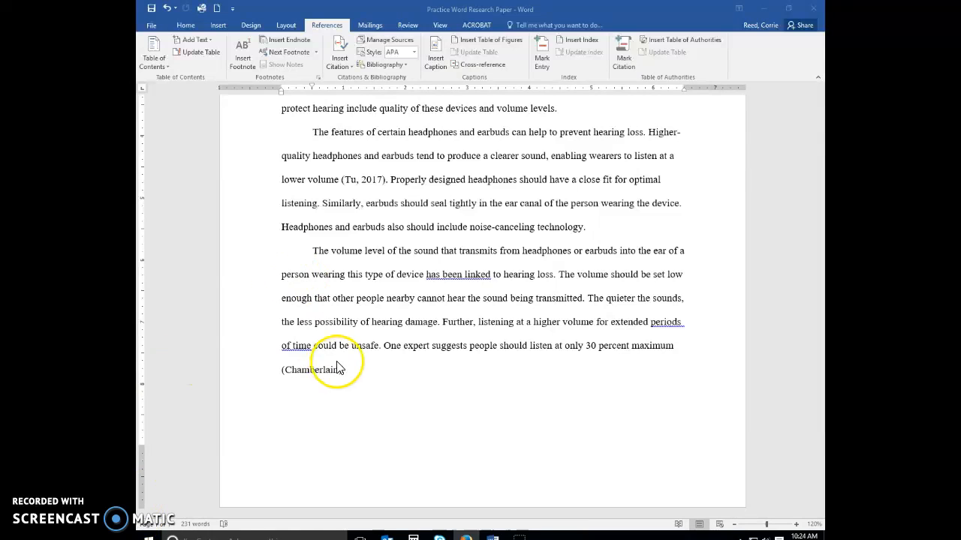
Step: Insert the Gupta and Padro noise-cancelling sentence, ending 'required by headphones and earbuds', before 'Further'
click(346, 370)
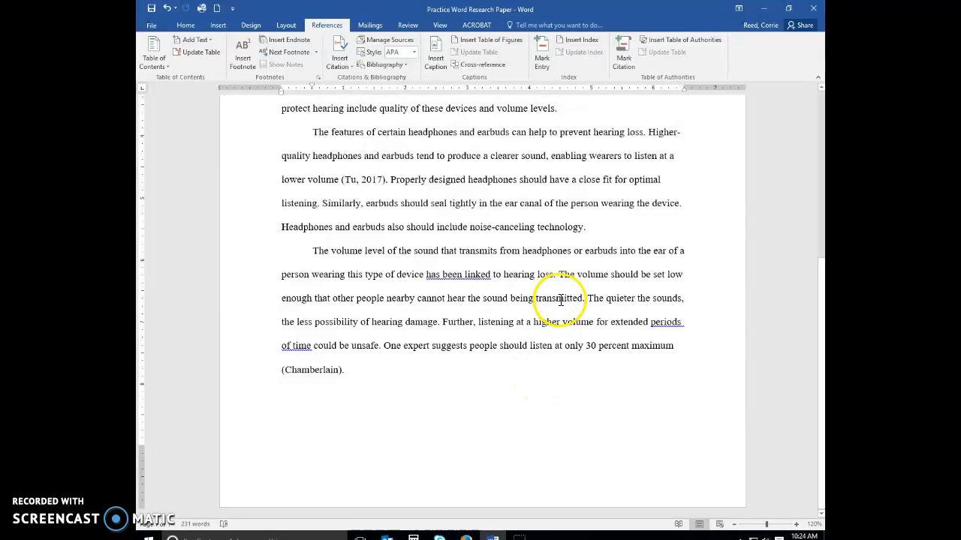
mouse_move(436, 337)
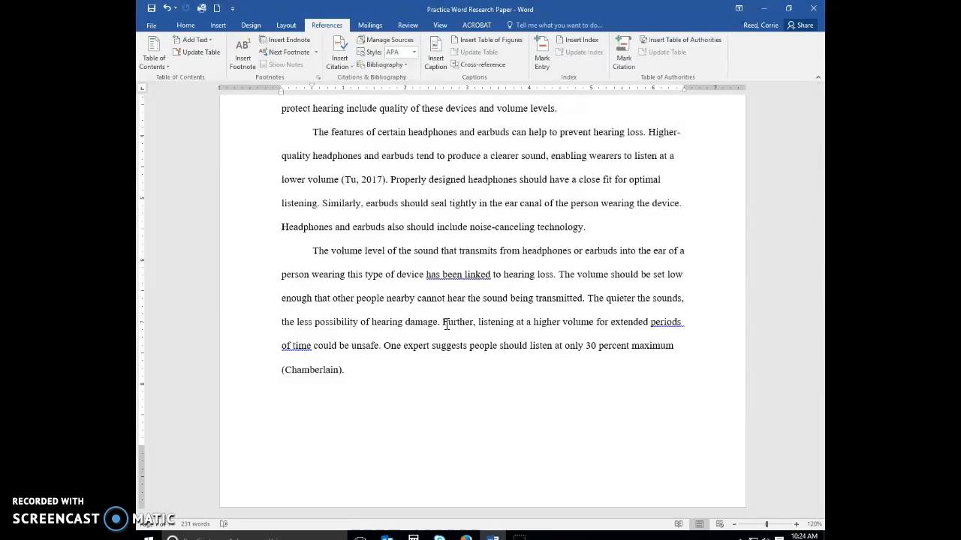
text(Gupta and)
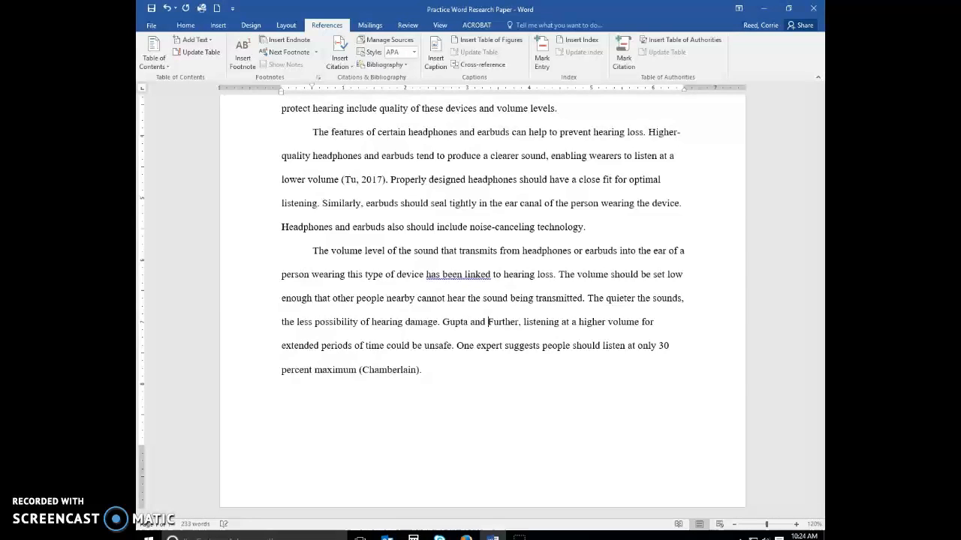
text(Padro state)
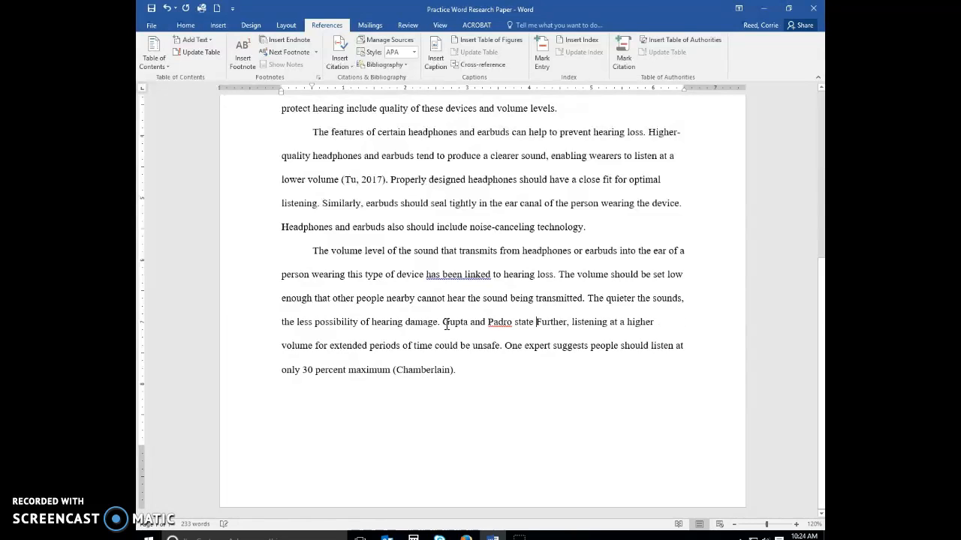
text(that effective)
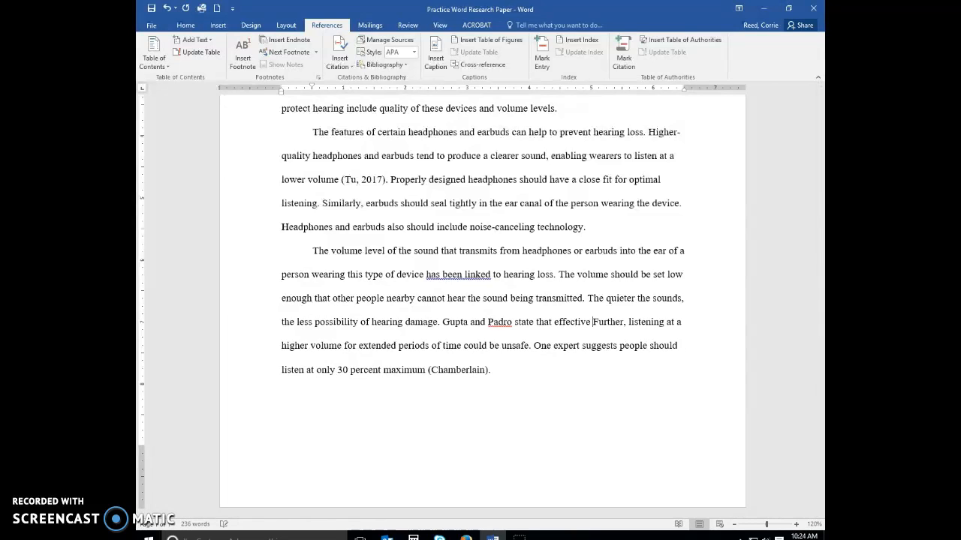
text(noise-cancell)
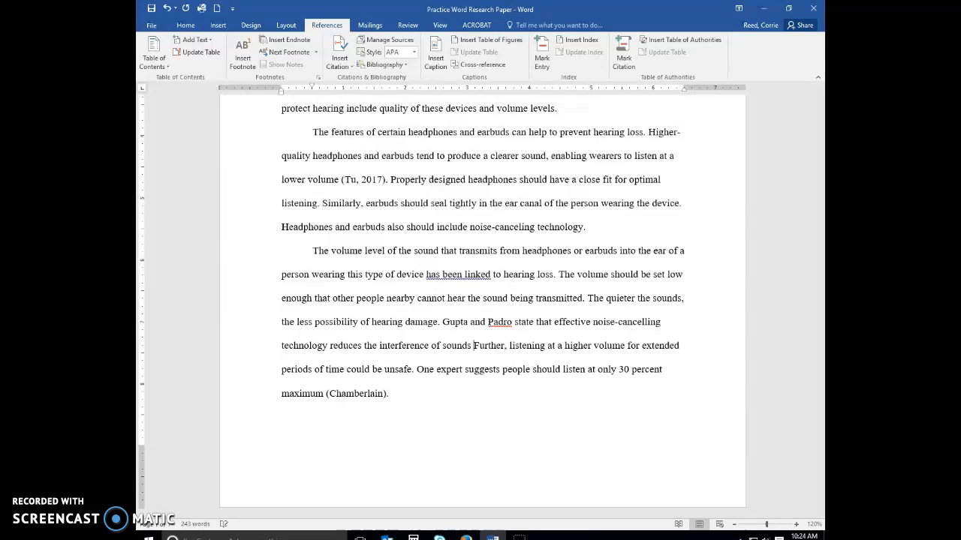
text(from the surrounding)
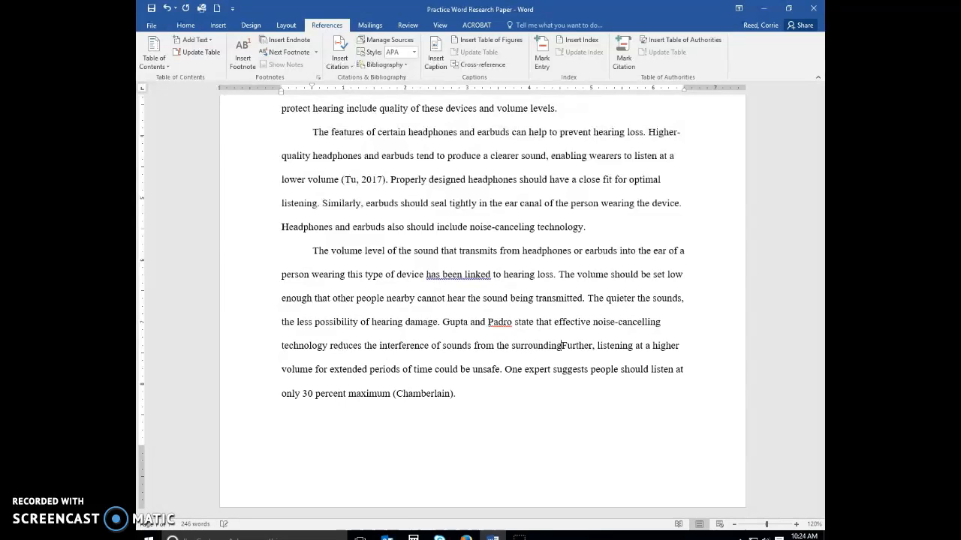
text(environment)
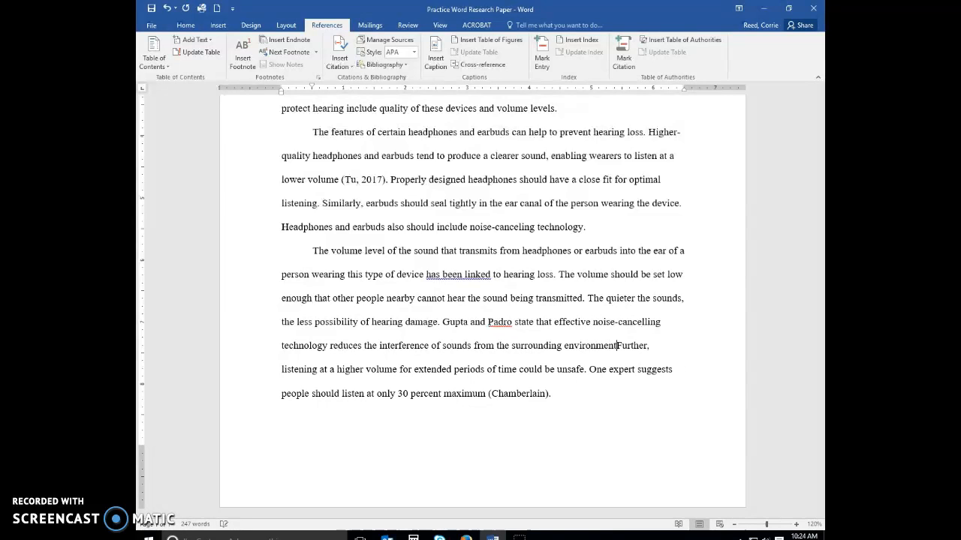
text(, reducing the fo)
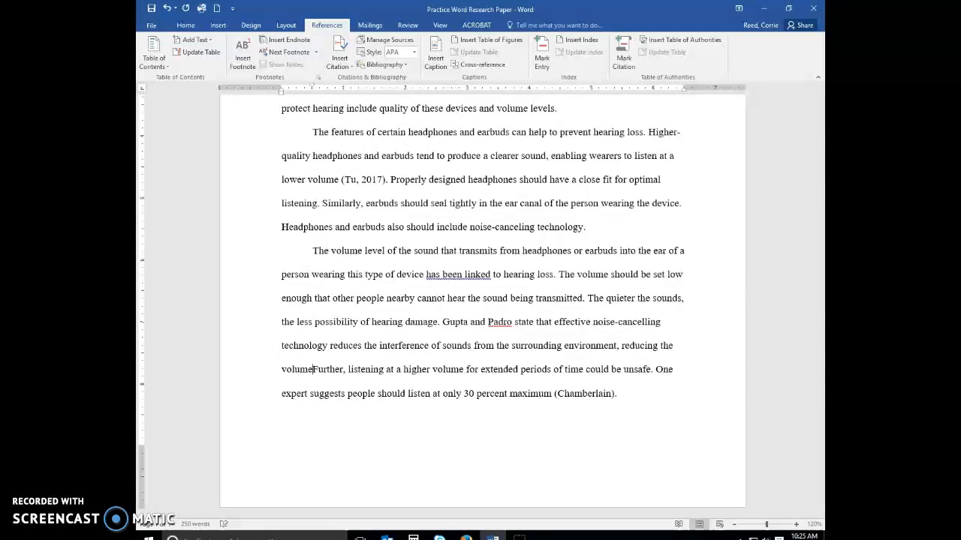
text(level required by headphones and earbuds)
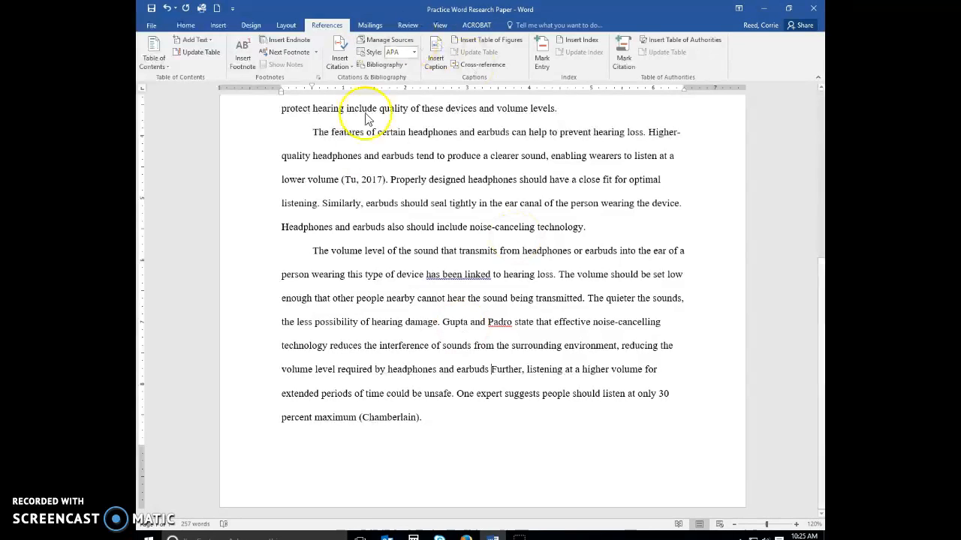
Step: Start a new citation source via Insert Citation > Add New Source on the References tab
click(337, 53)
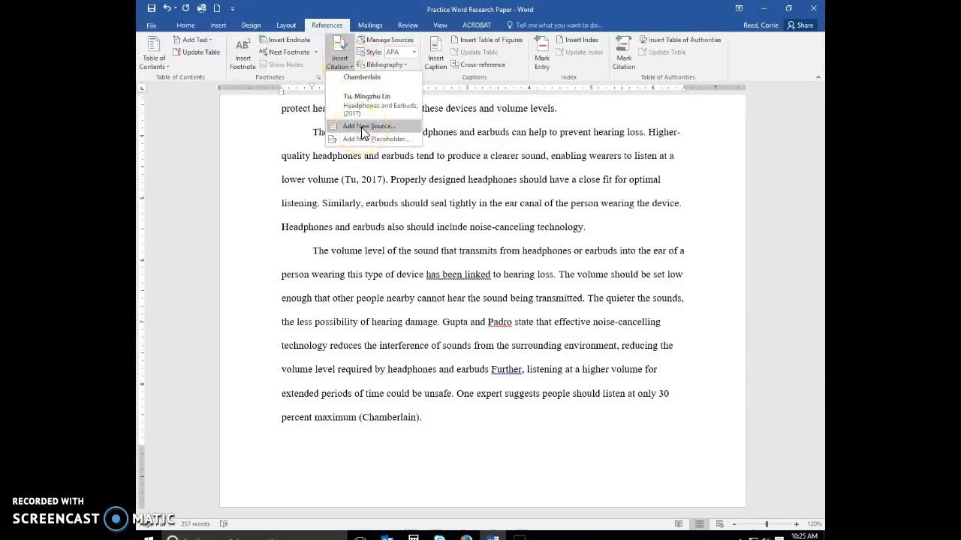
click(369, 125)
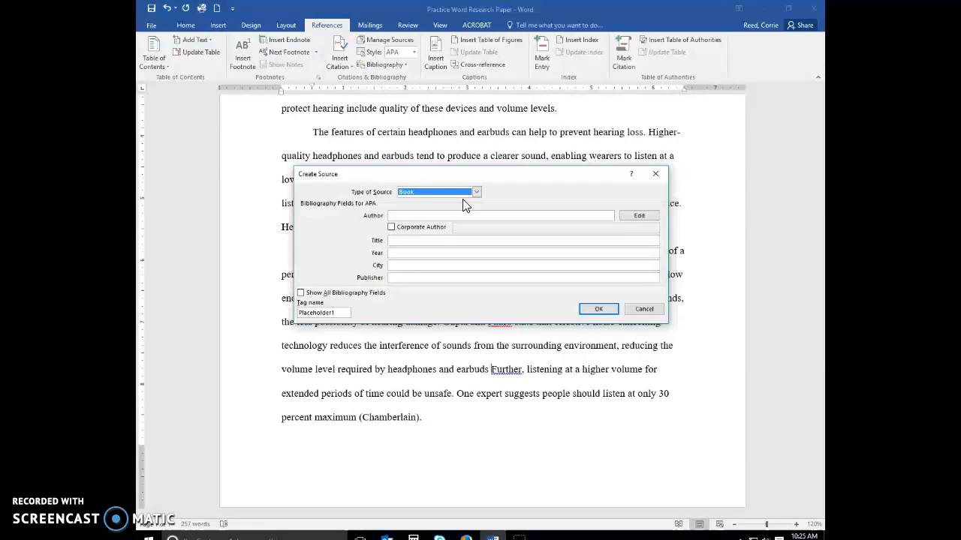
Step: In the author editor, add Gupta, Elena Mala as the first author
click(639, 216)
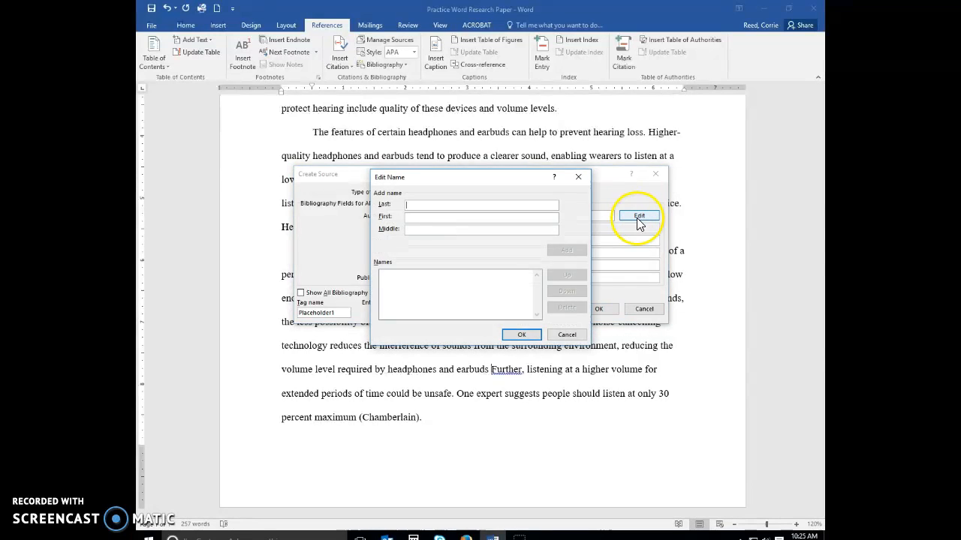
click(481, 205)
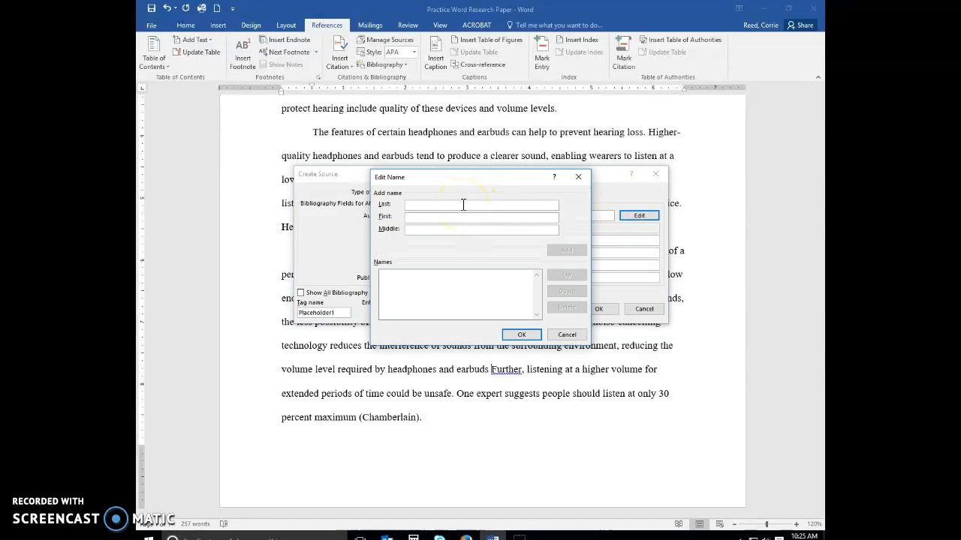
text(Gupta)
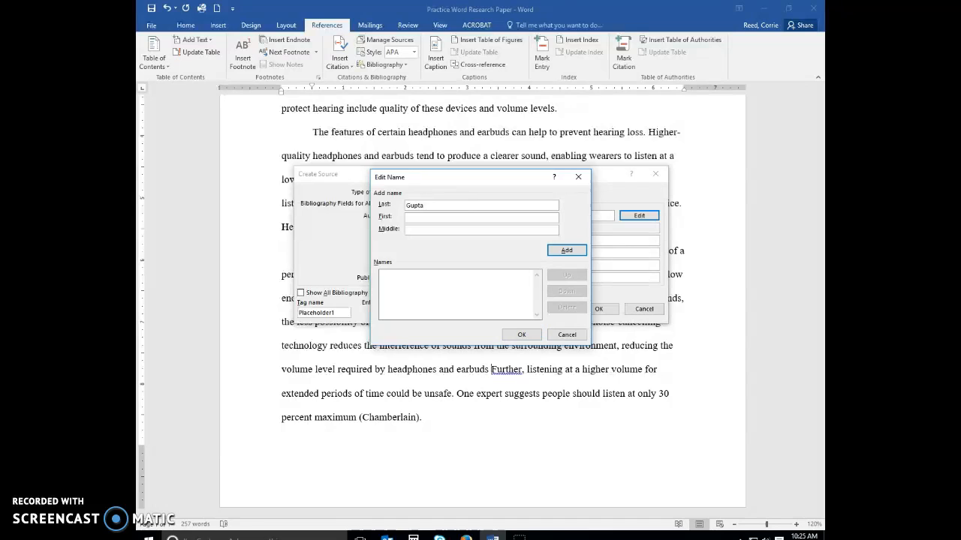
text(Elena)
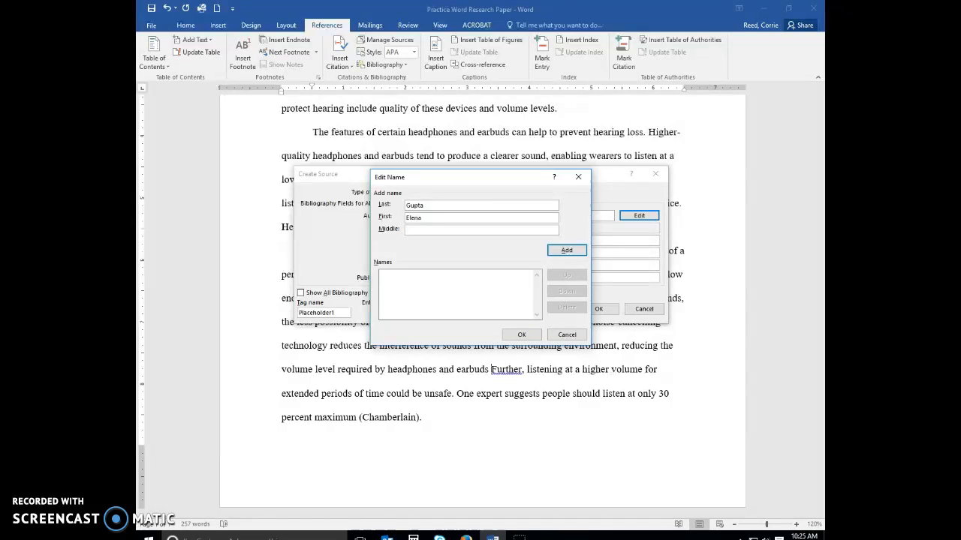
text(Mala)
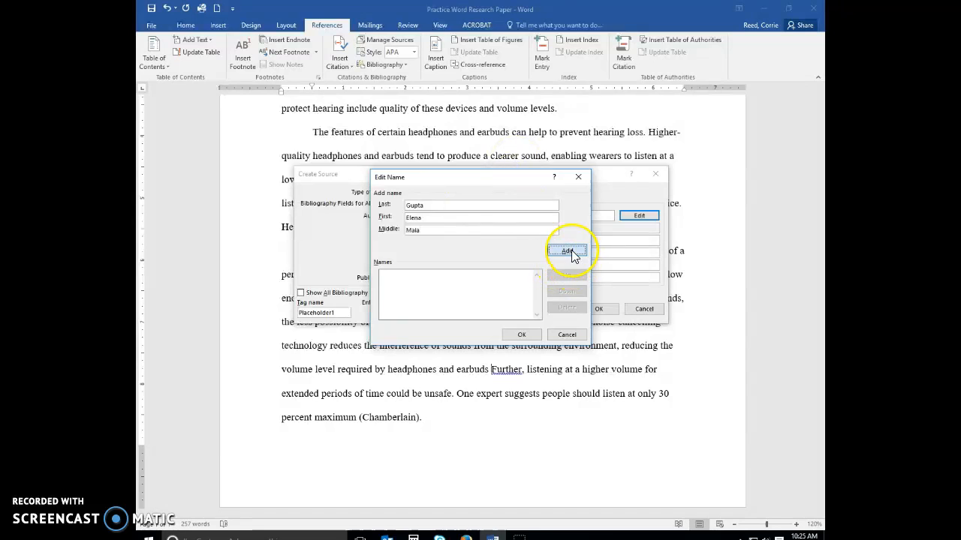
click(567, 250)
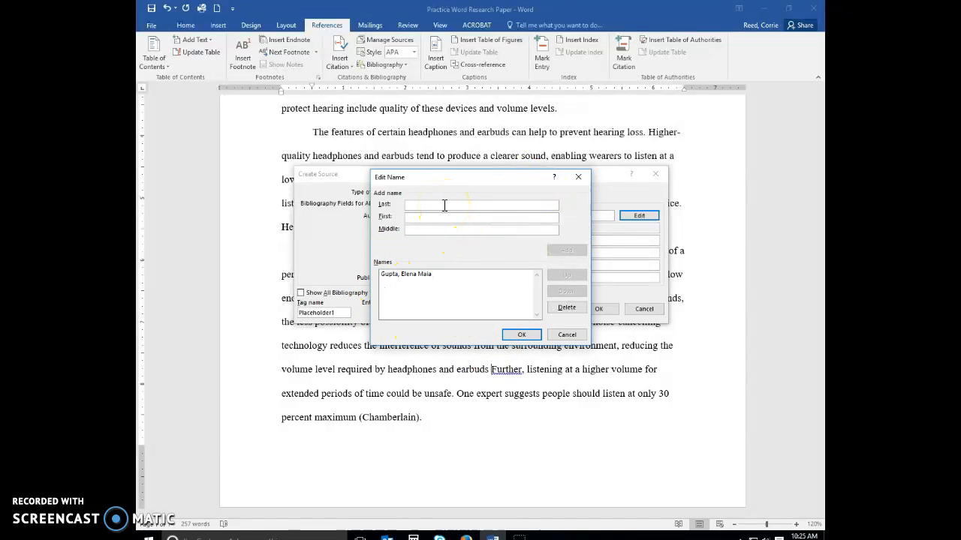
text(Padro)
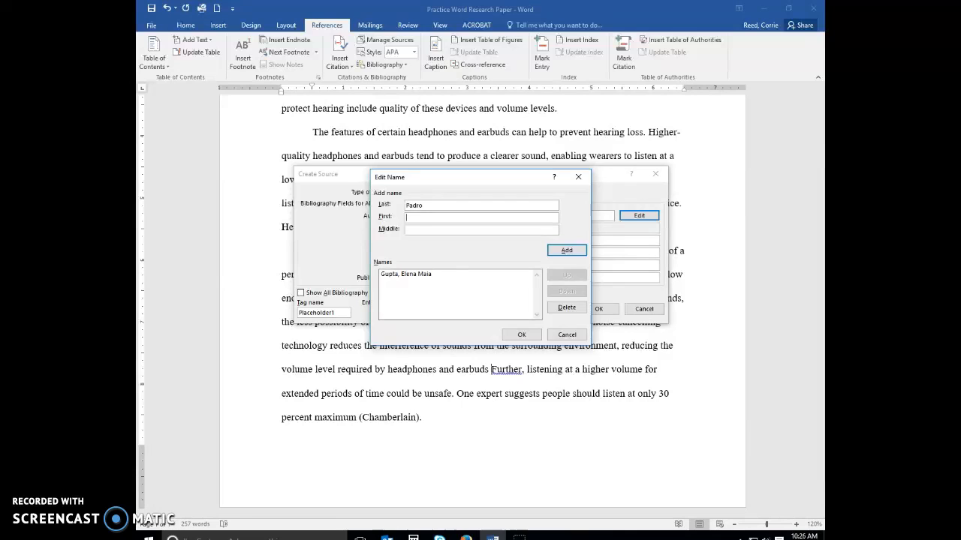
text(Adelber)
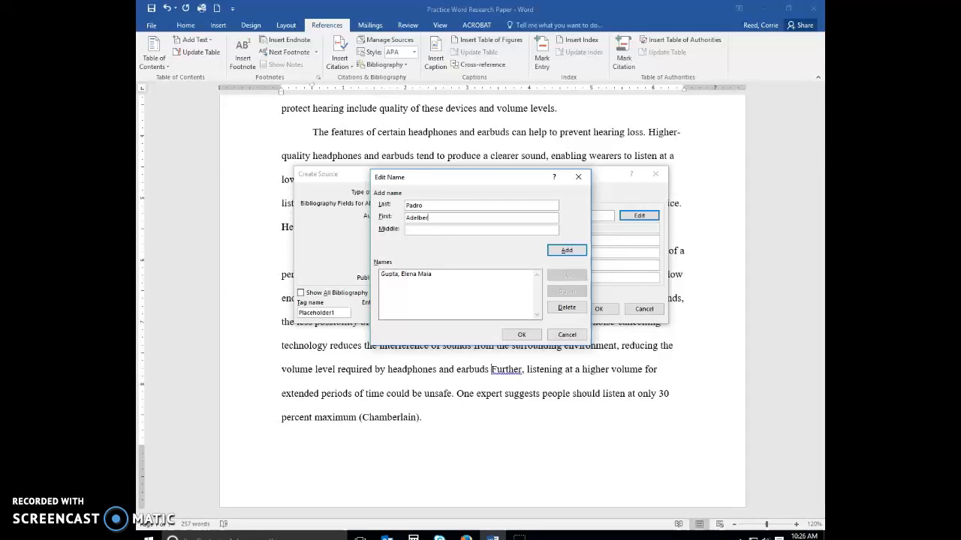
text(Luis)
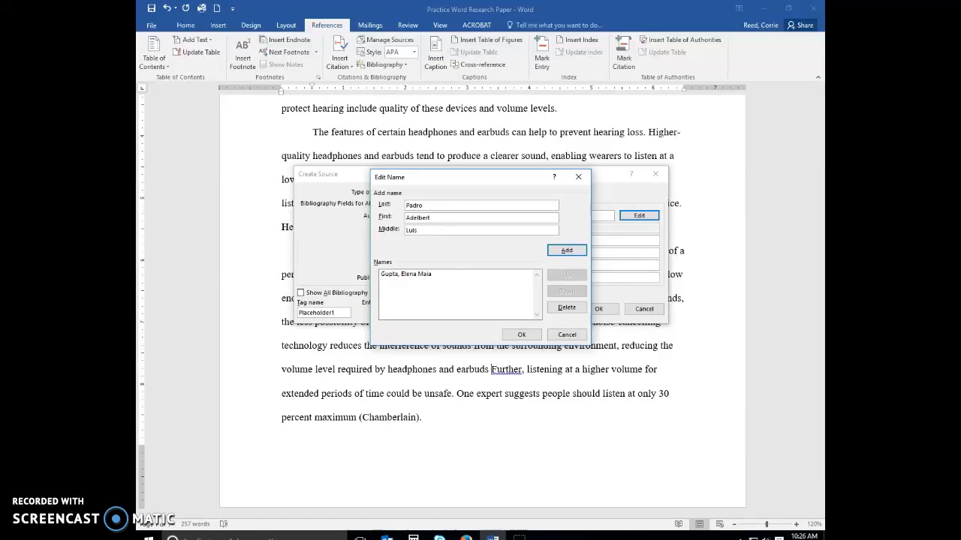
click(566, 250)
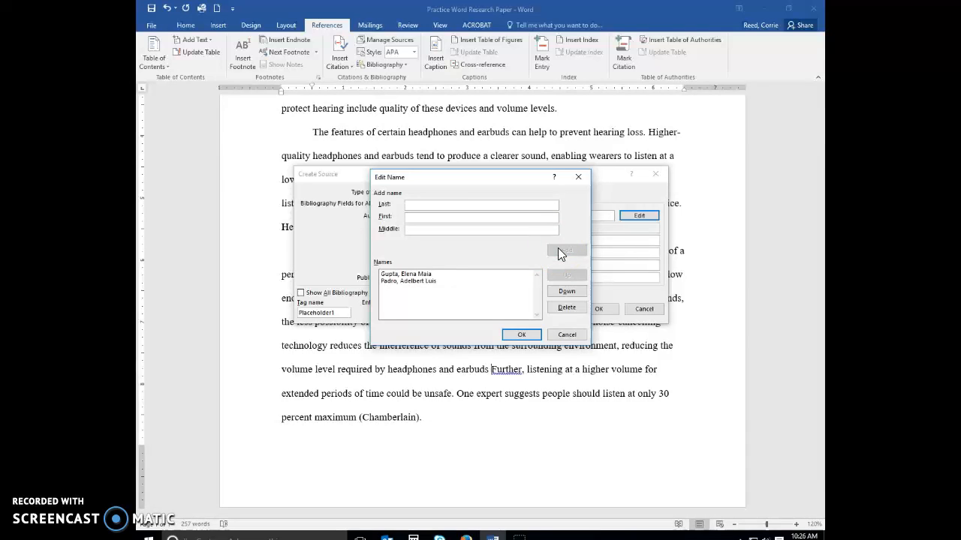
click(521, 334)
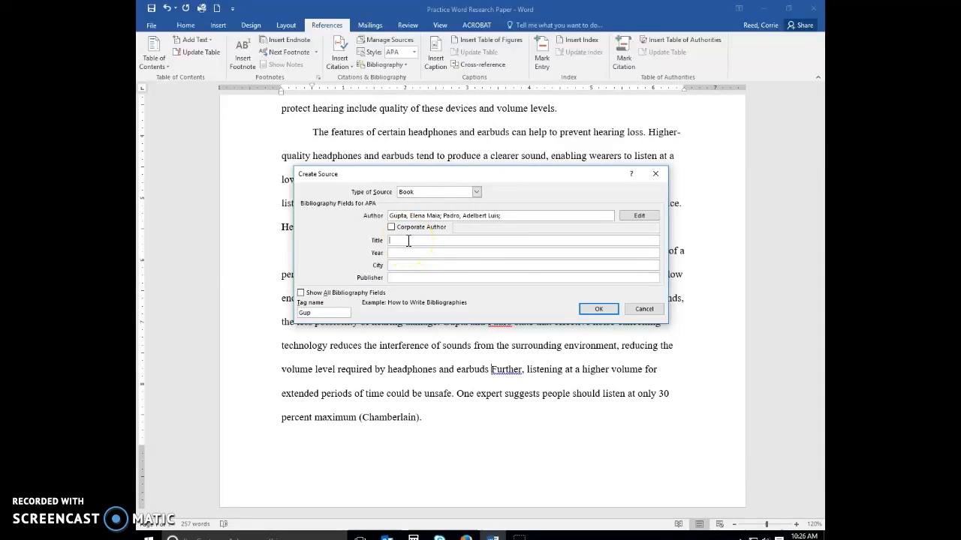
Step: Fill in title 'Hearing Protection Methods', year 2017, city Orlando, publisher Palm Press
text(Hearing Protection Methods)
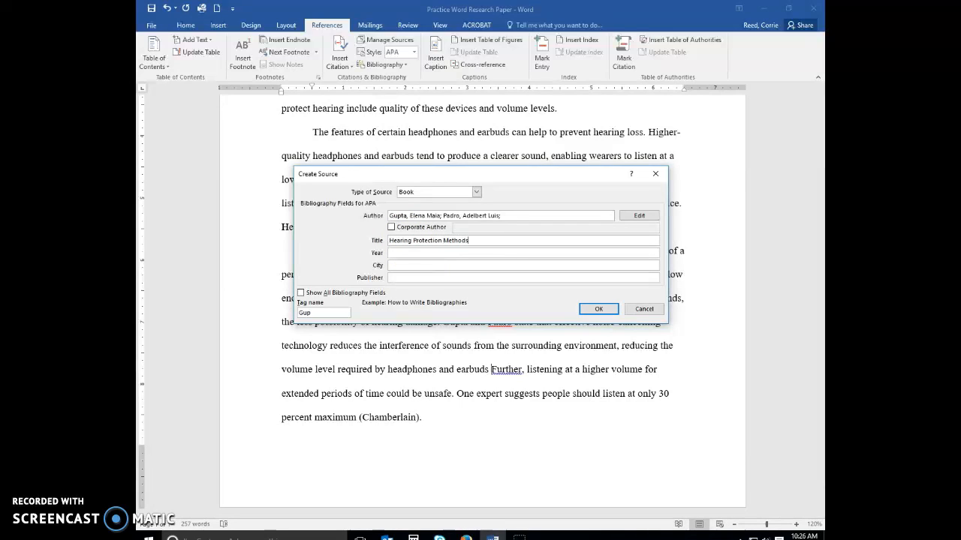
click(523, 253)
text(2017)
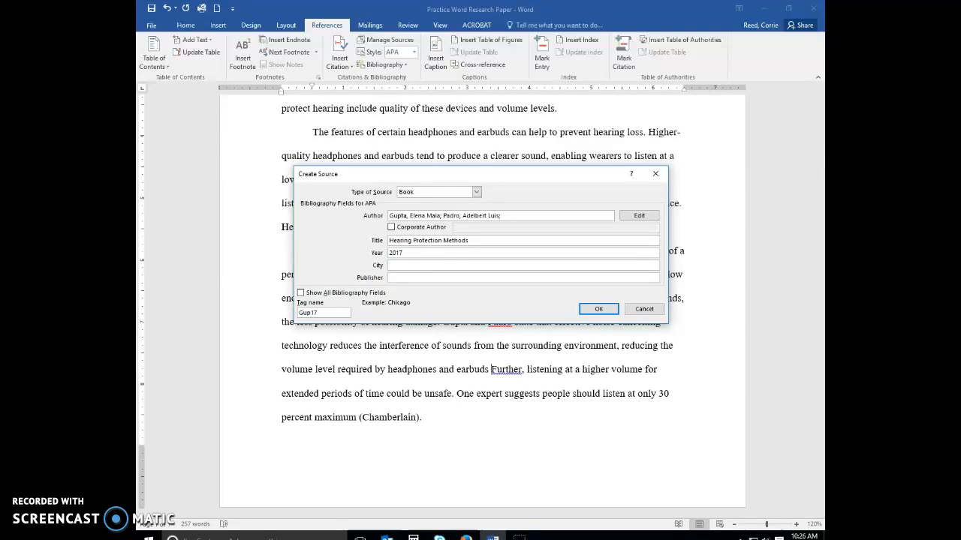
text(Orlando)
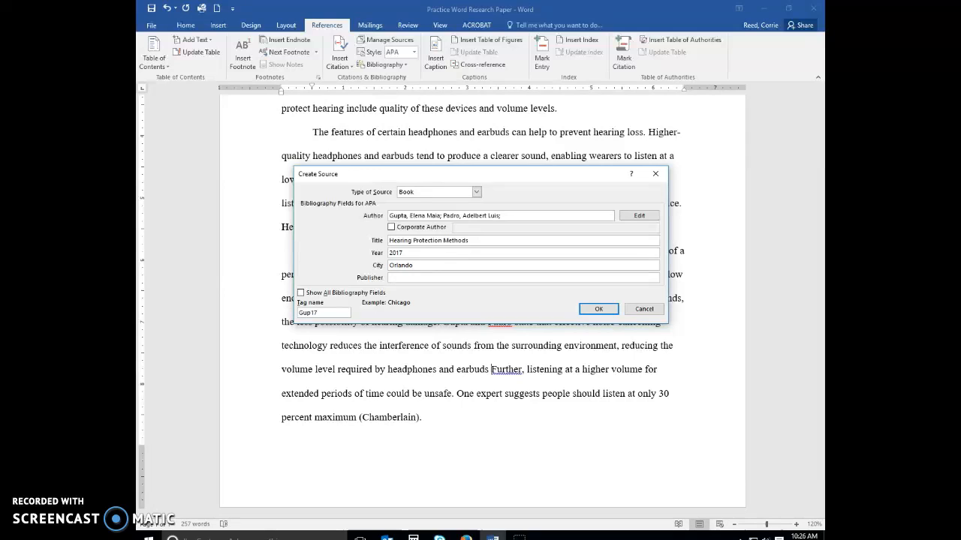
click(523, 277)
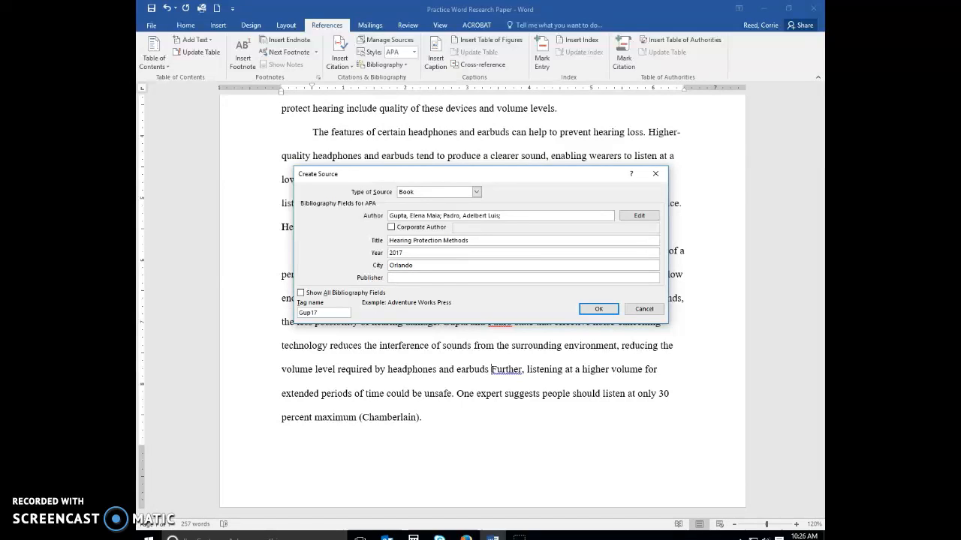
text(Palm Press)
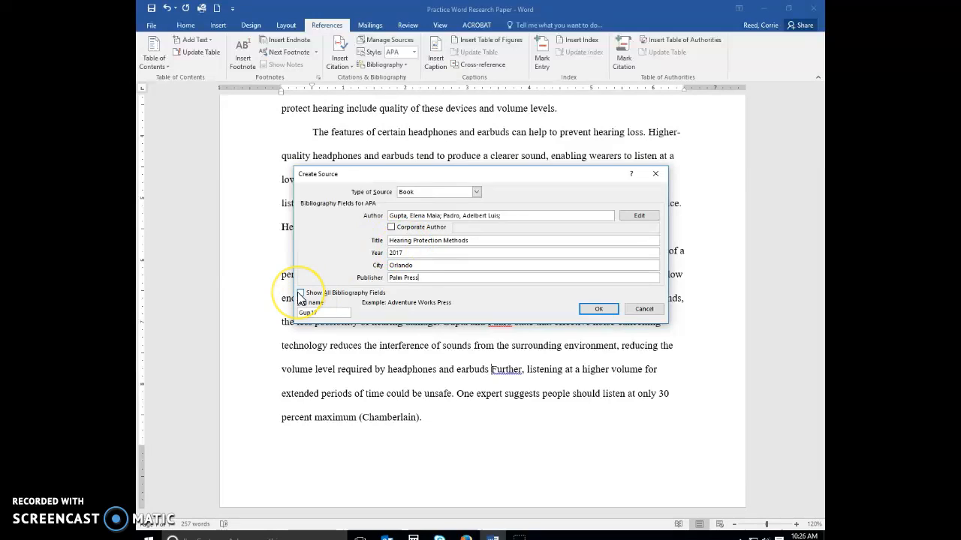
Step: Show all bibliography fields, set the medium to Print, and save the book source
click(300, 293)
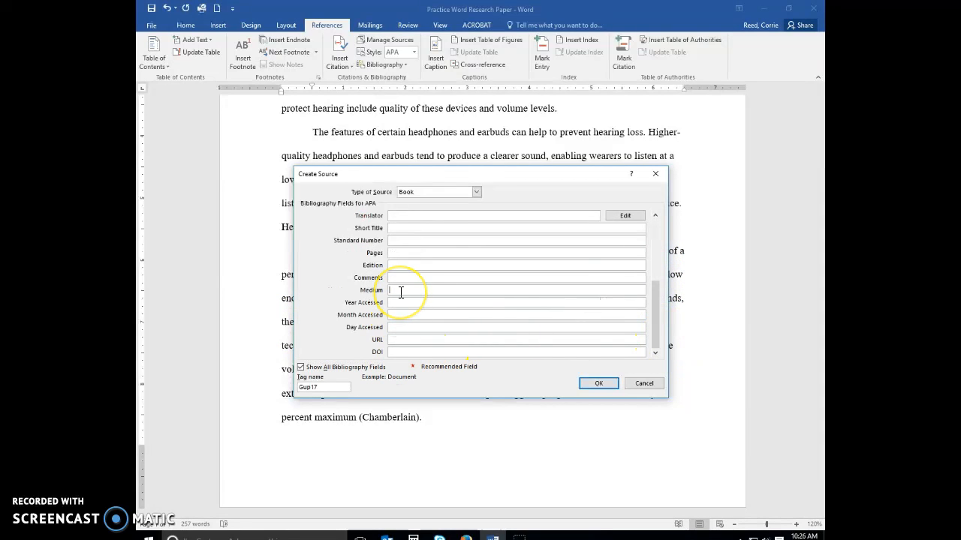
text(Print)
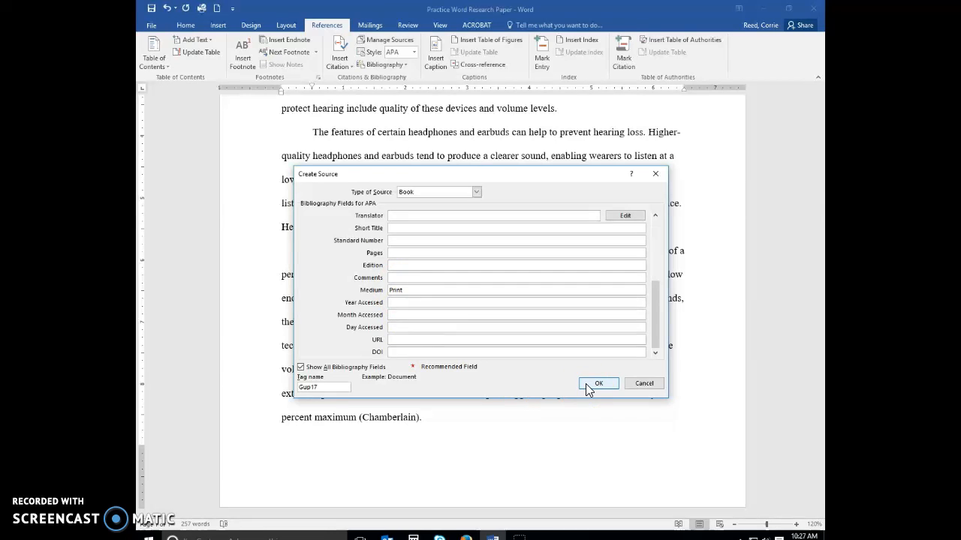
click(599, 384)
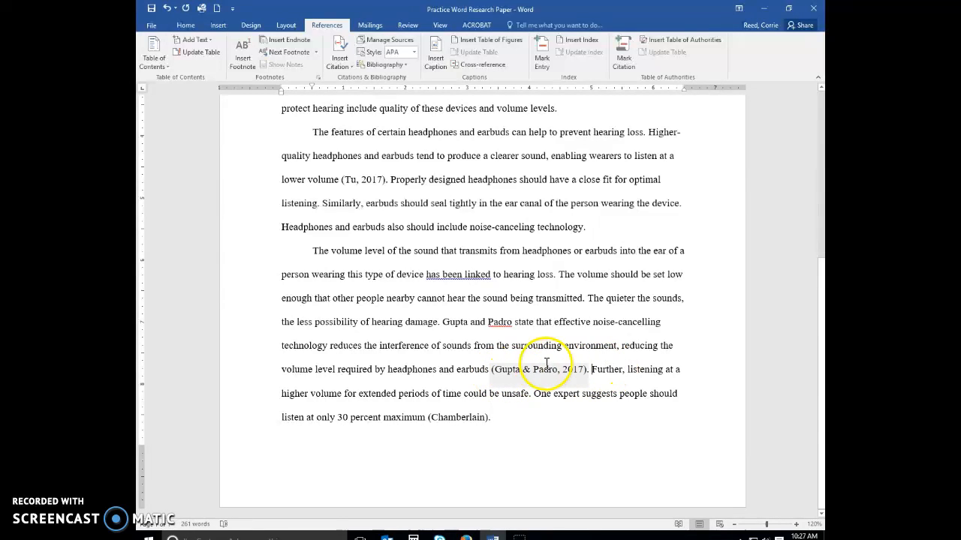
Step: Select the inserted (Gupta & Padro, 2017) citation before 'Further'
click(540, 369)
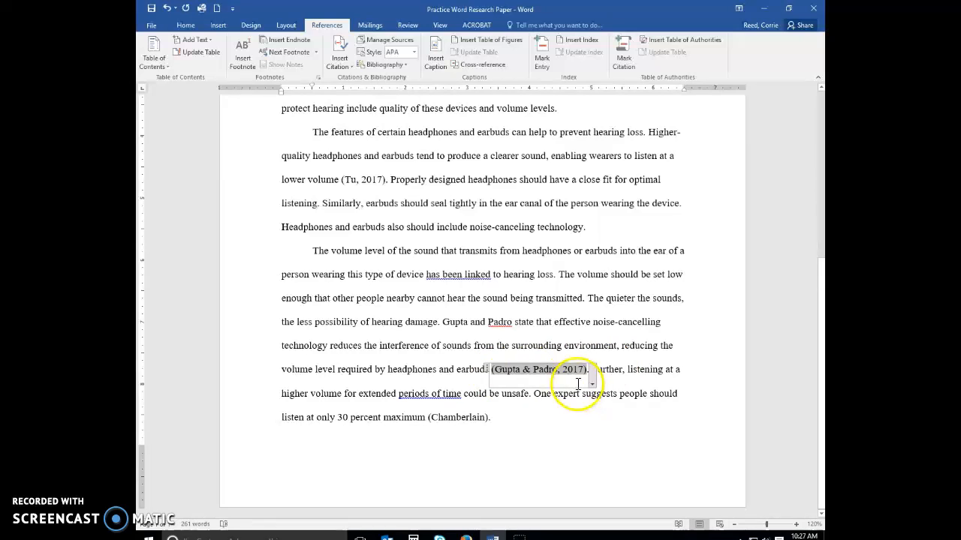
Step: Edit the citation to add pages 75-78 and suppress the author
click(591, 383)
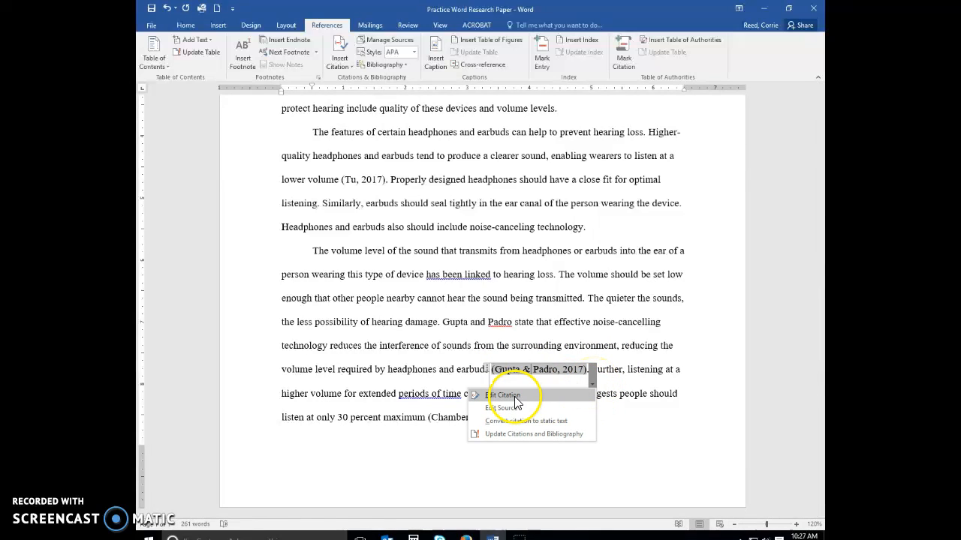
click(503, 396)
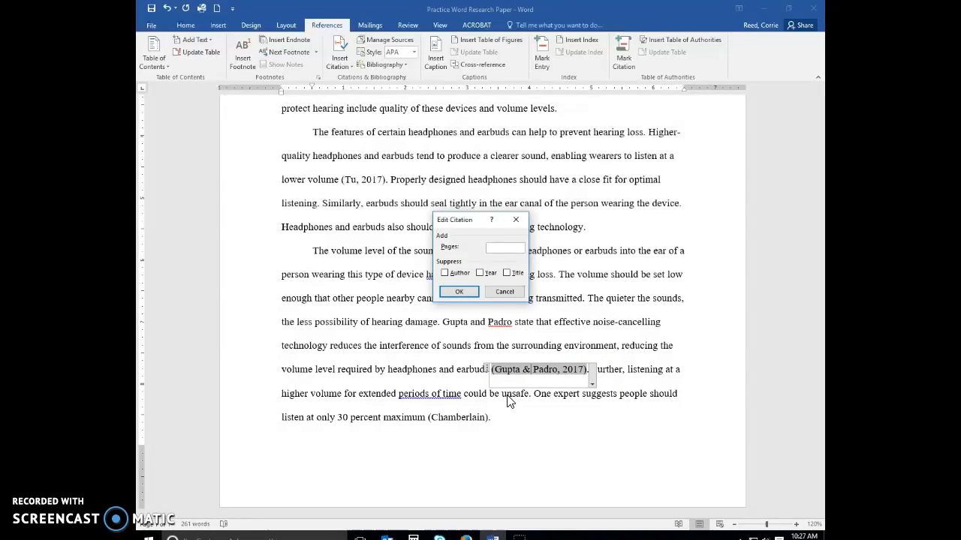
click(505, 248)
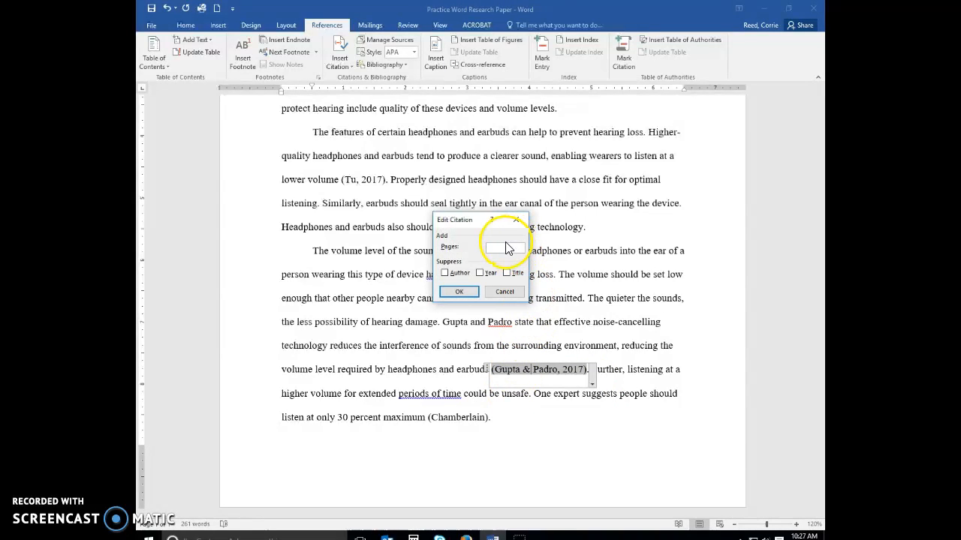
text(75-78)
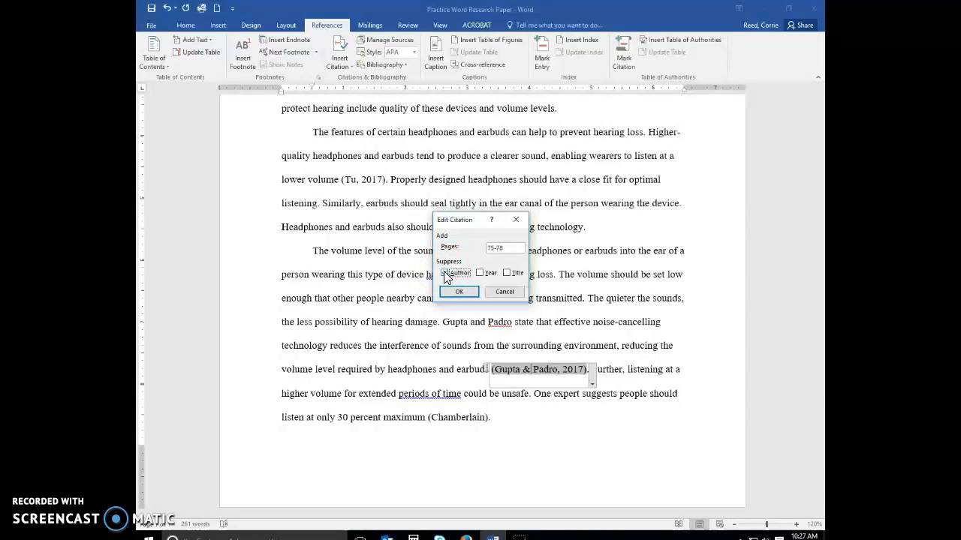
click(458, 291)
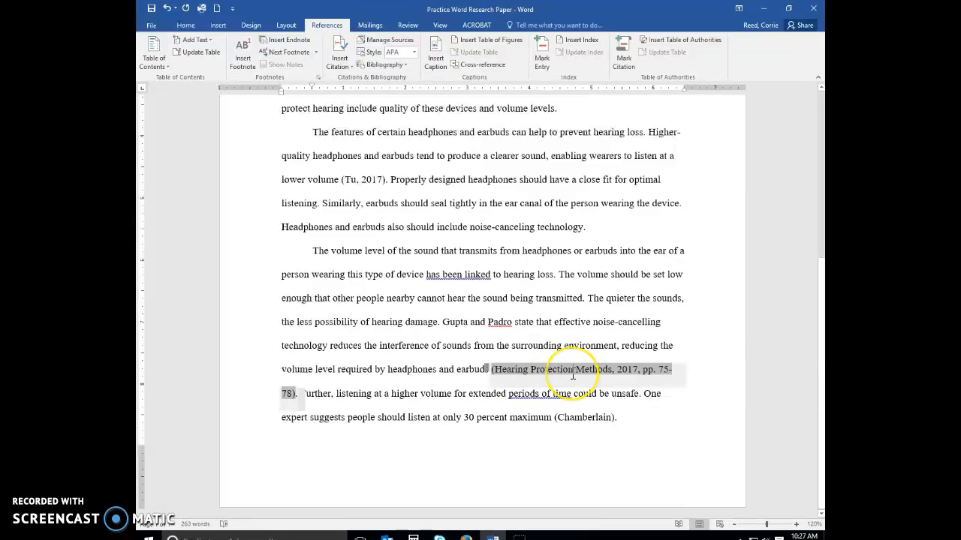
Step: Edit the citation again to also suppress the title, leaving (2017, pp. 75-78)
right_click(526, 375)
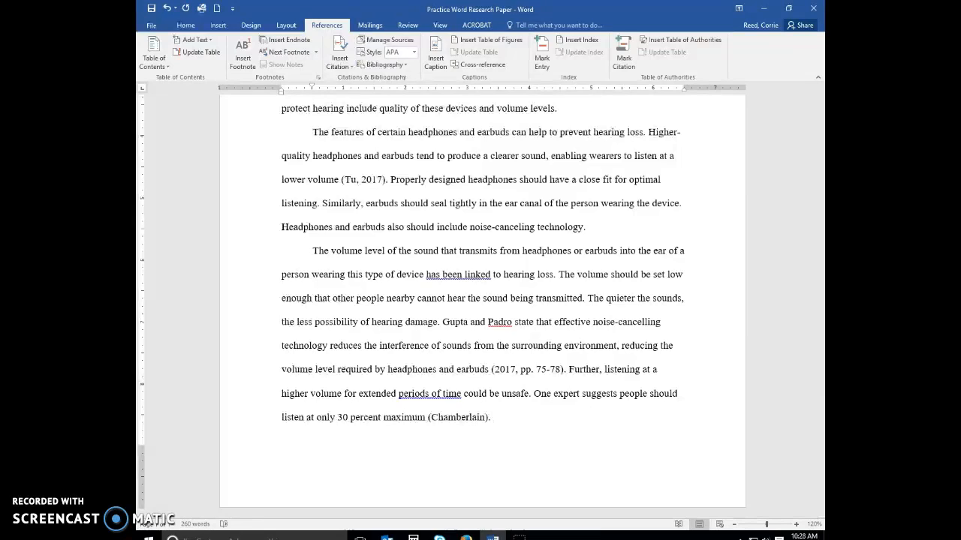
click(493, 417)
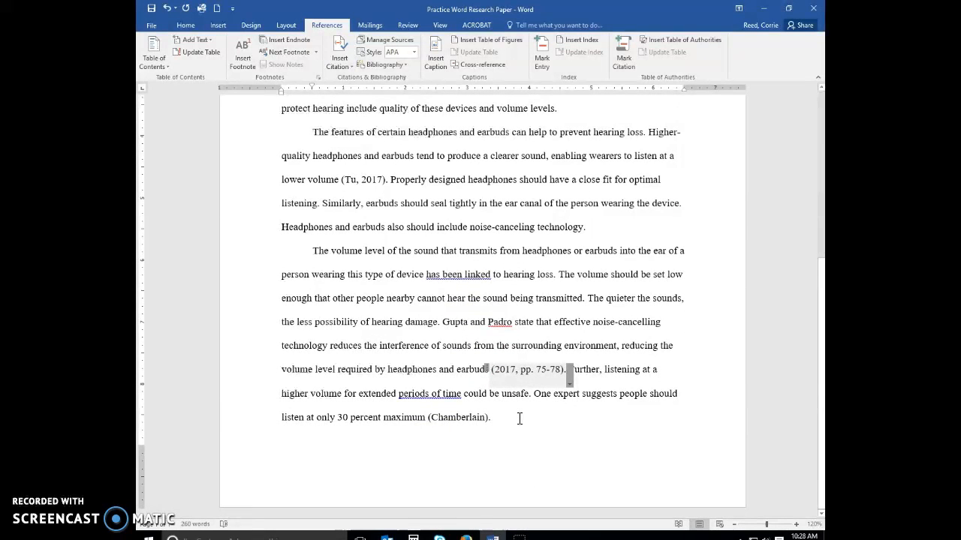
Step: After (Chamberlain), type 'There are many brands and types of headphones and earbuds on the market currently.'
click(518, 418)
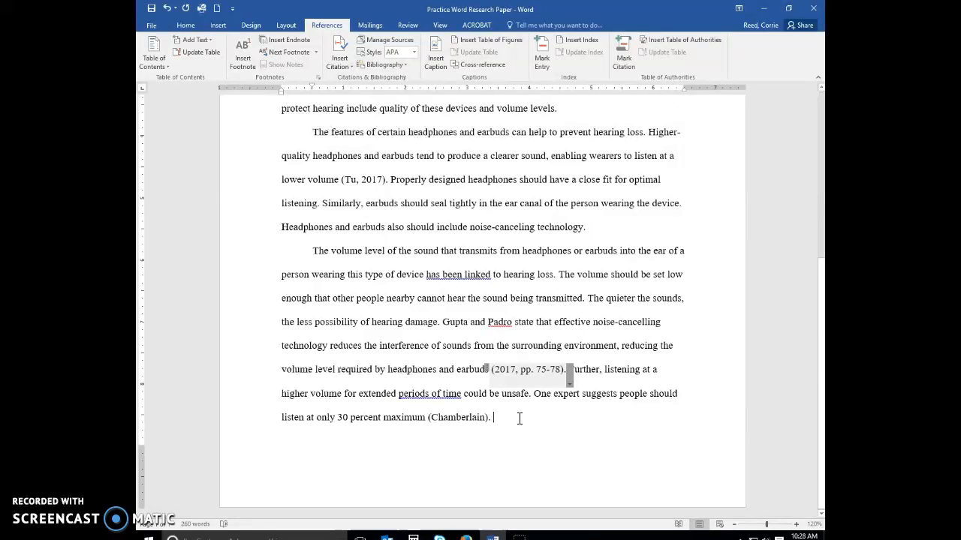
text(There are m)
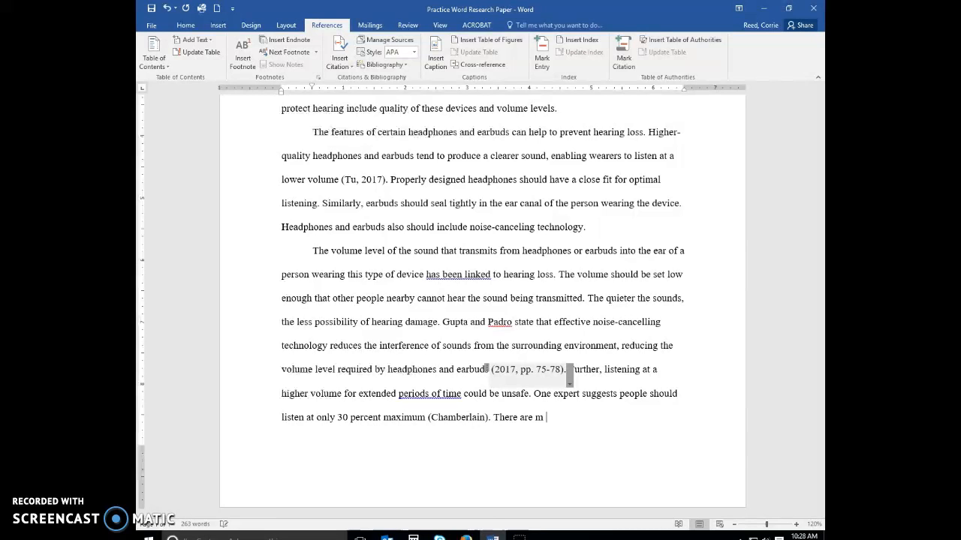
text(a)
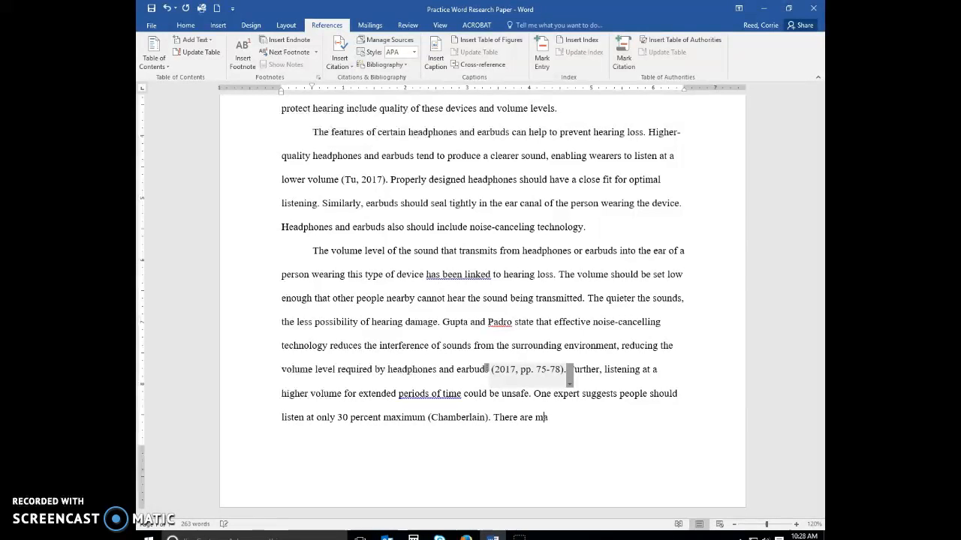
text(any brands and)
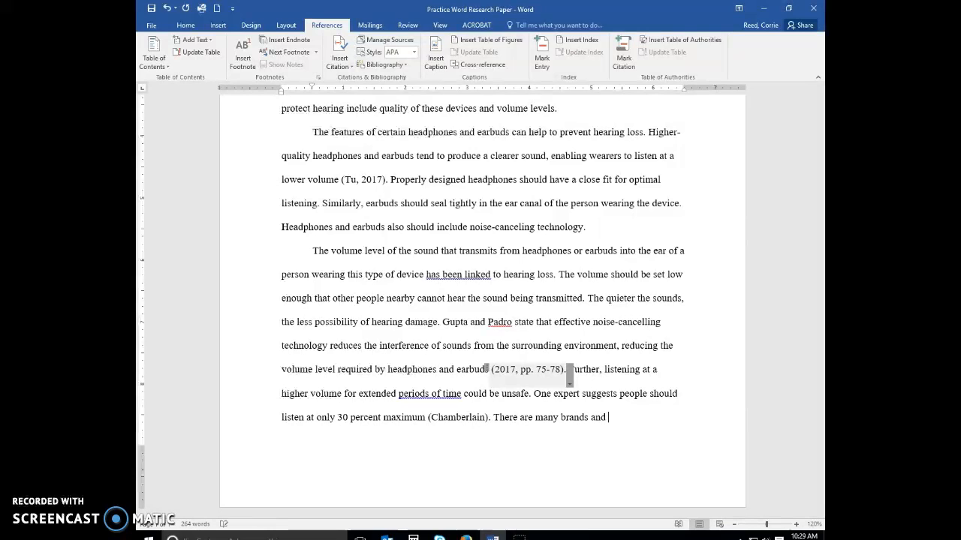
text(types of)
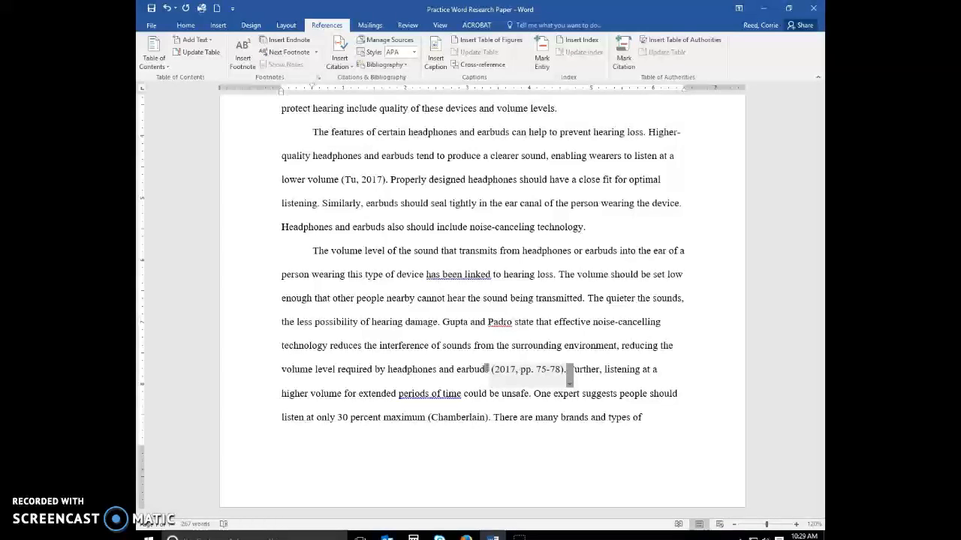
text(headphones and earbuds on)
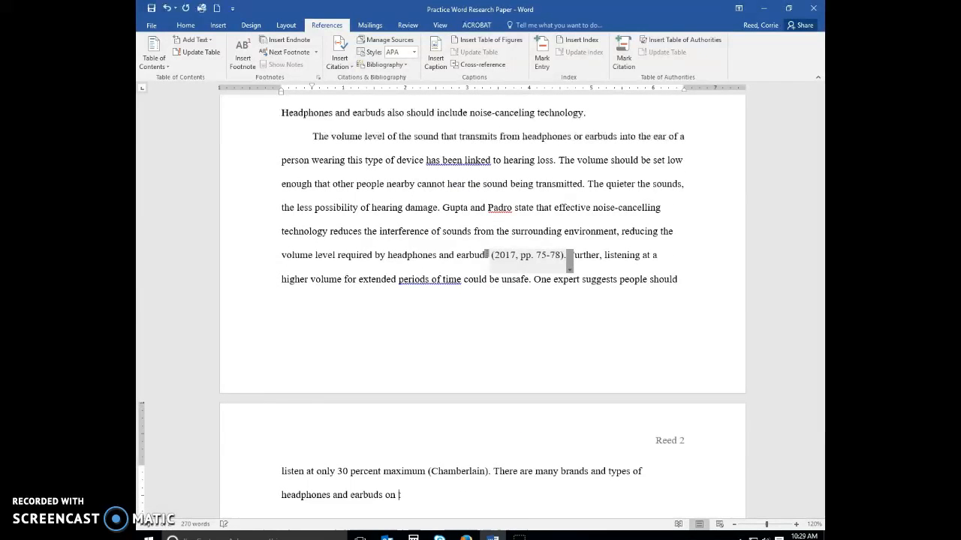
text(the market curr)
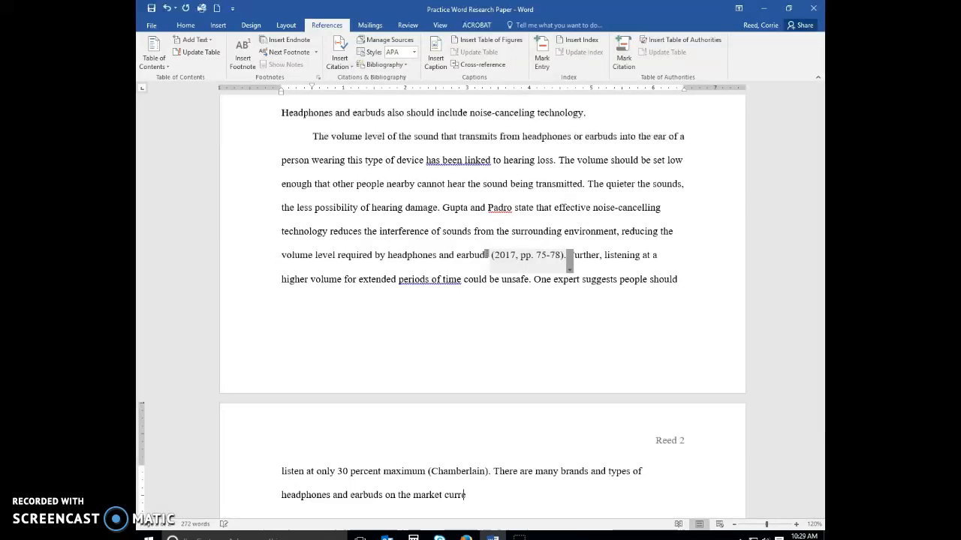
text(ently.)
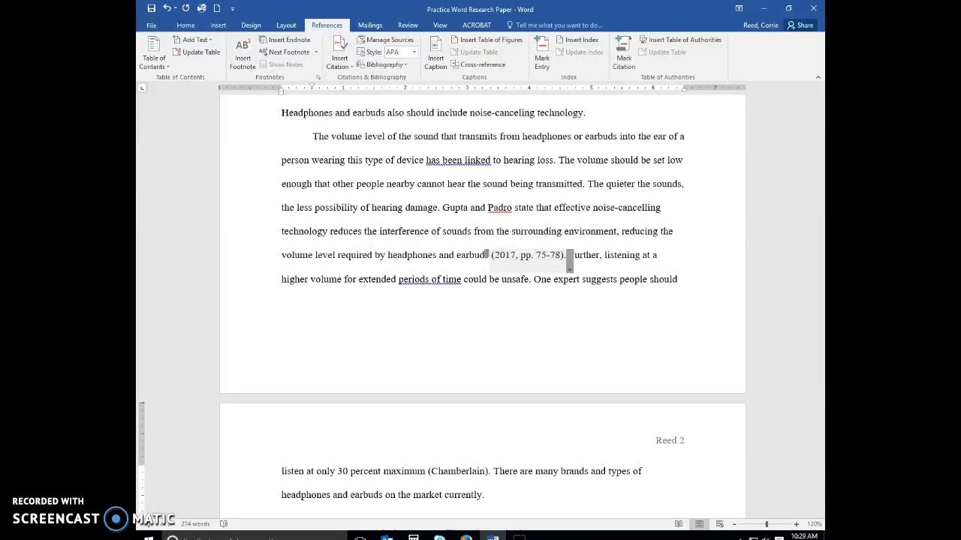
Step: Double-click the page gap to hide the white space between pages
click(486, 495)
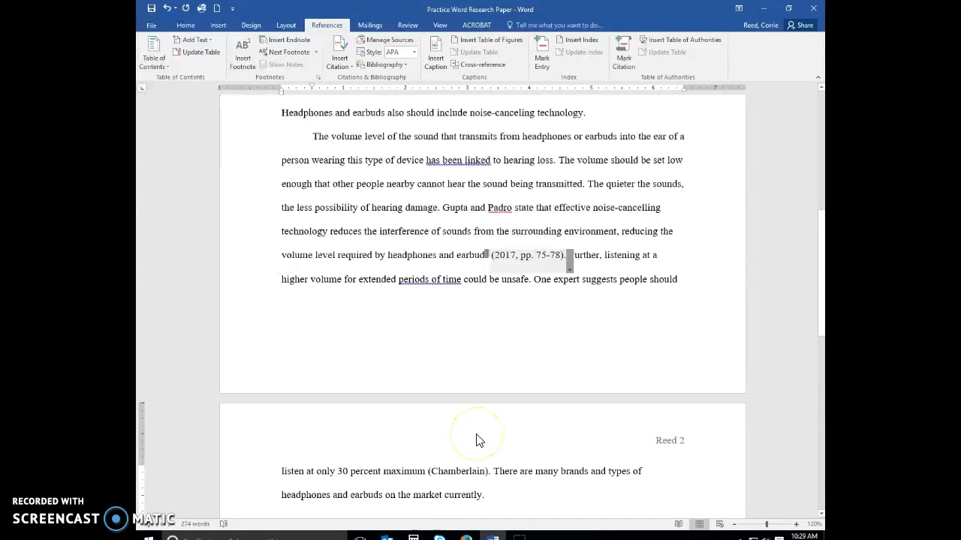
mouse_move(478, 400)
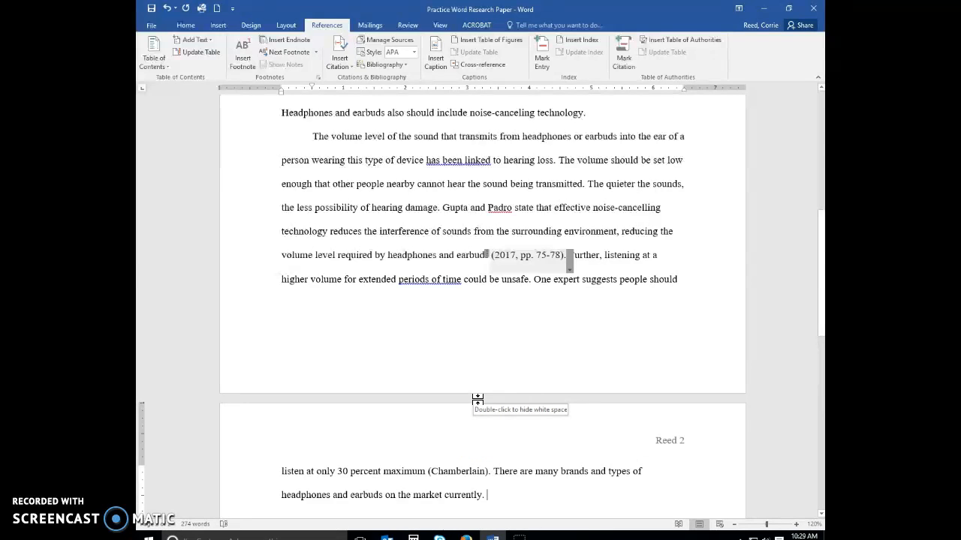
double_click(478, 398)
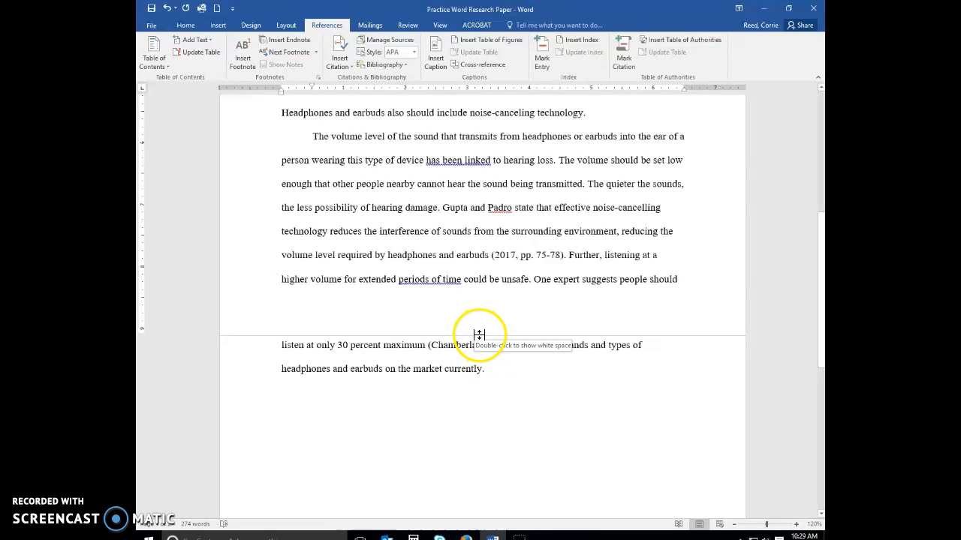
double_click(479, 334)
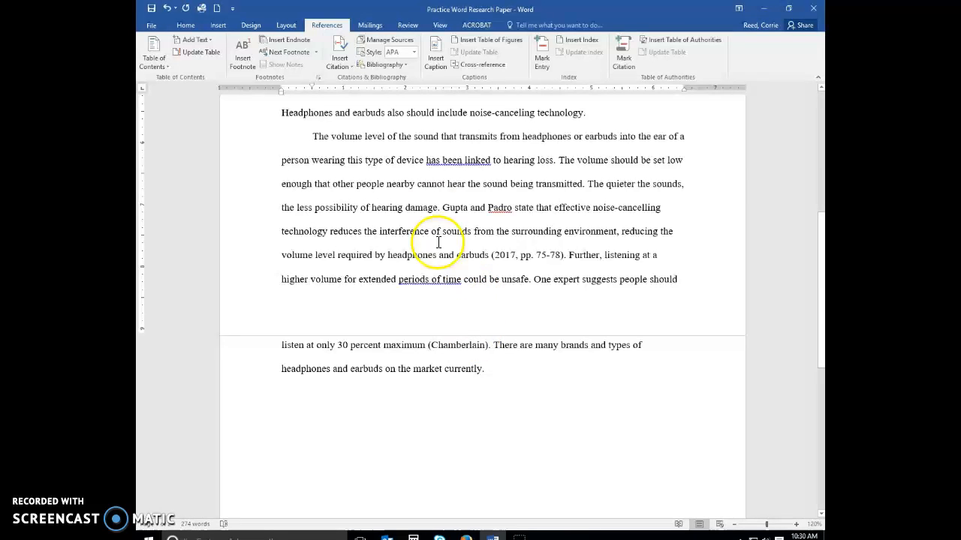
mouse_move(383, 39)
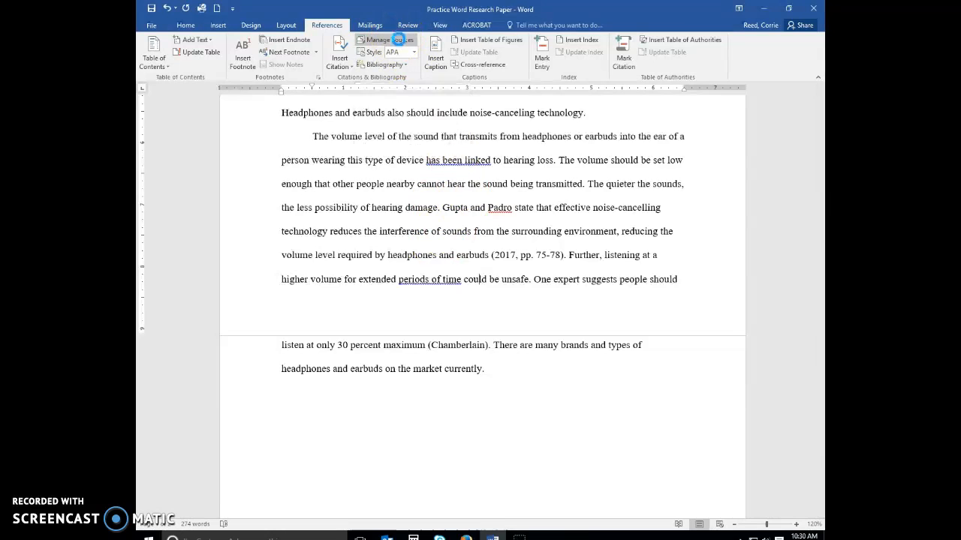
click(387, 40)
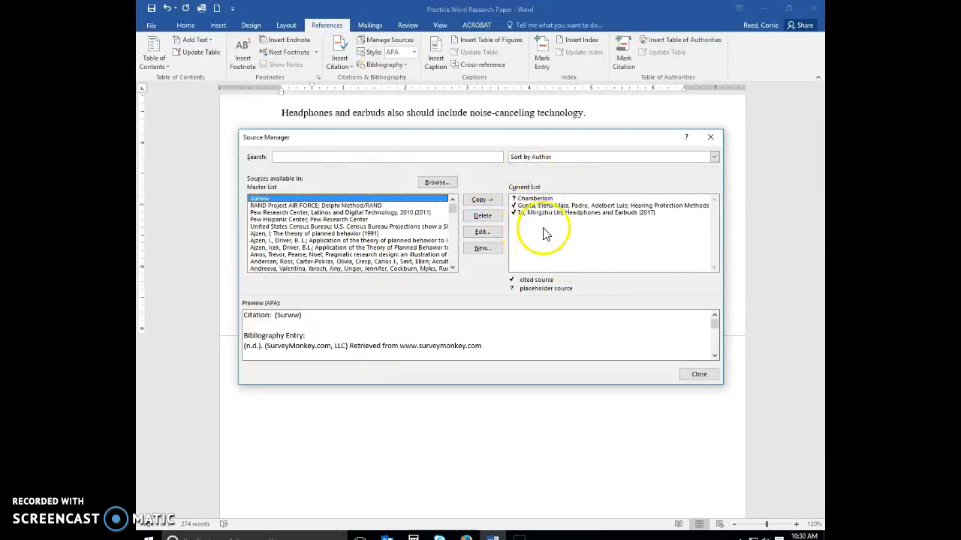
mouse_move(528, 220)
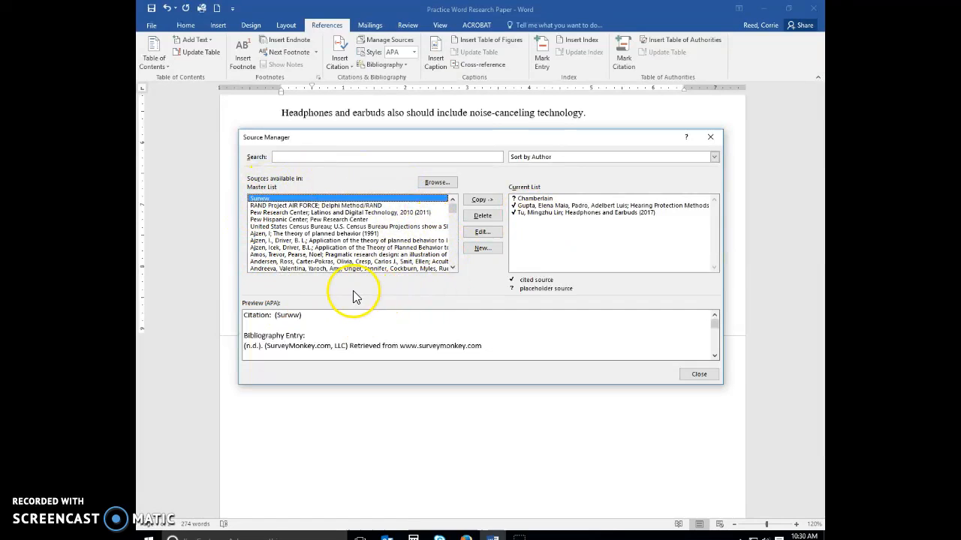
scroll(down, 3)
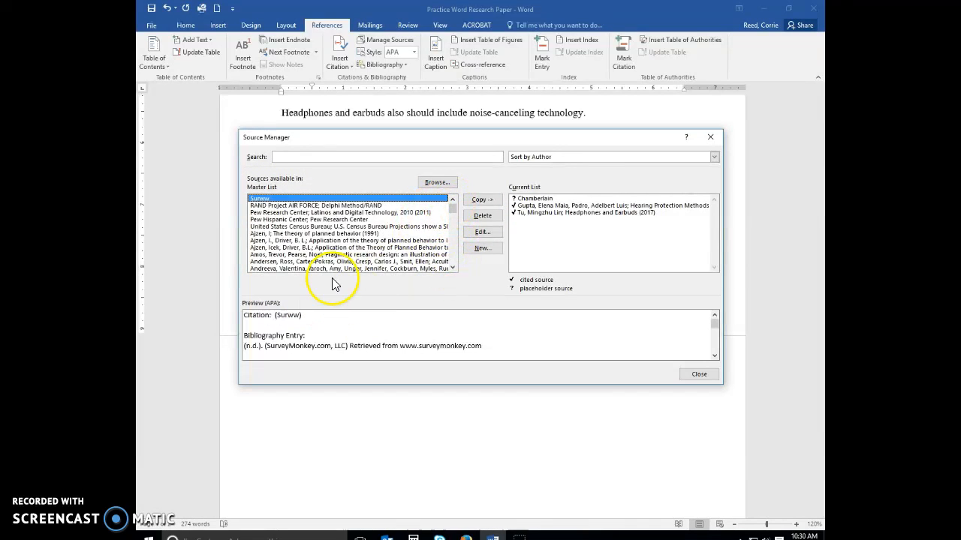
mouse_move(434, 234)
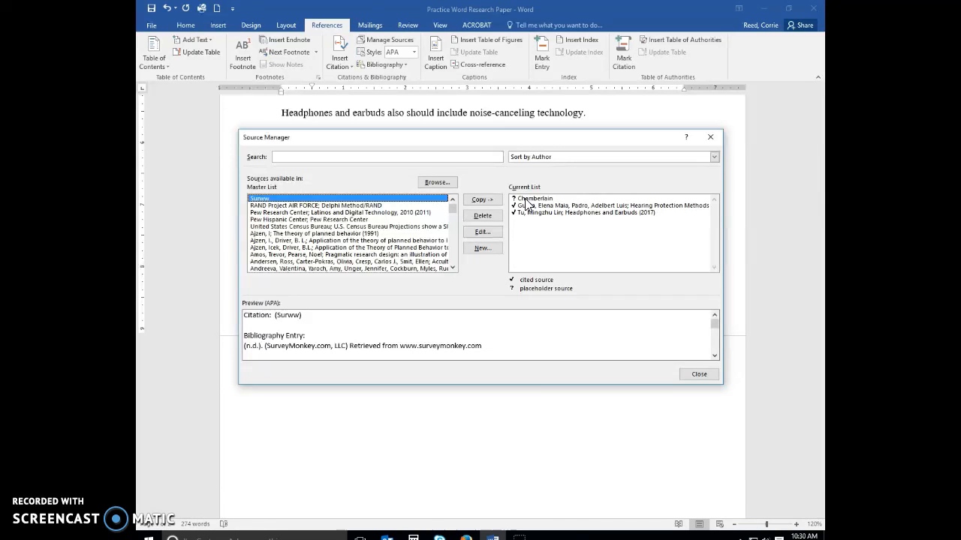
mouse_move(561, 295)
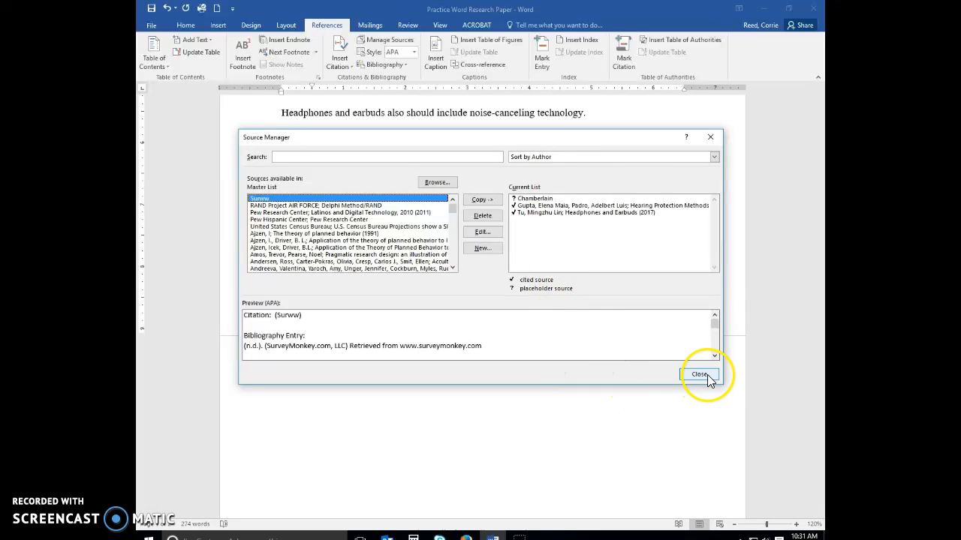
click(700, 374)
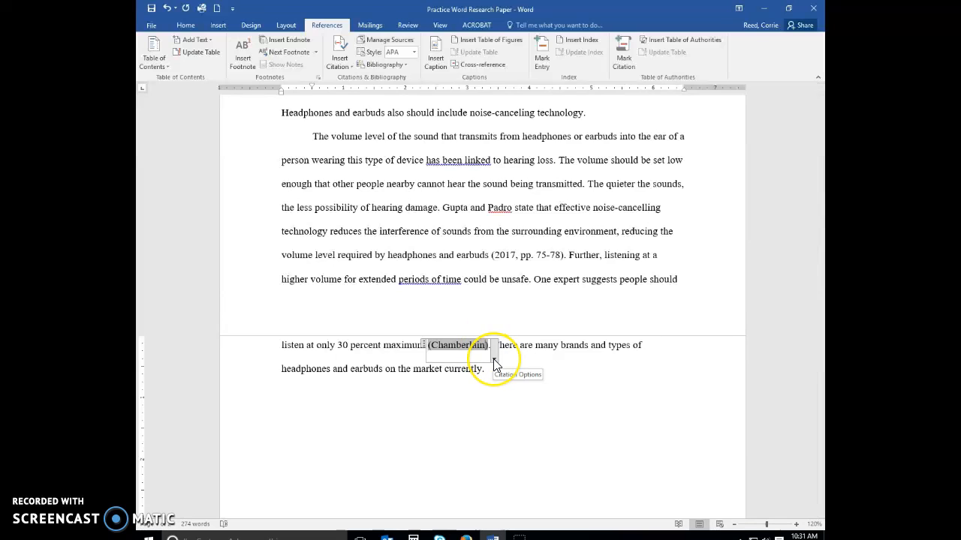
Step: Open Edit Source for the Chamberlain citation placeholder
click(493, 356)
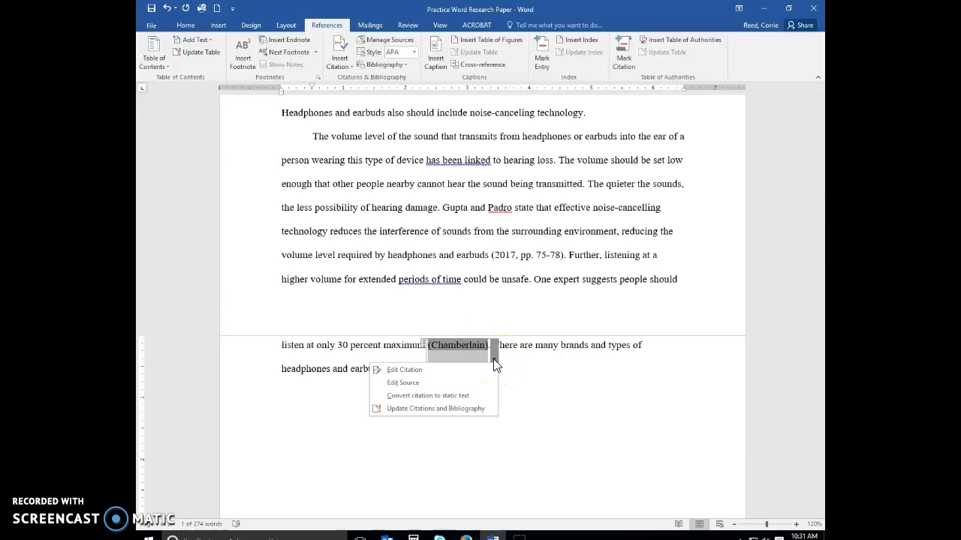
mouse_move(406, 375)
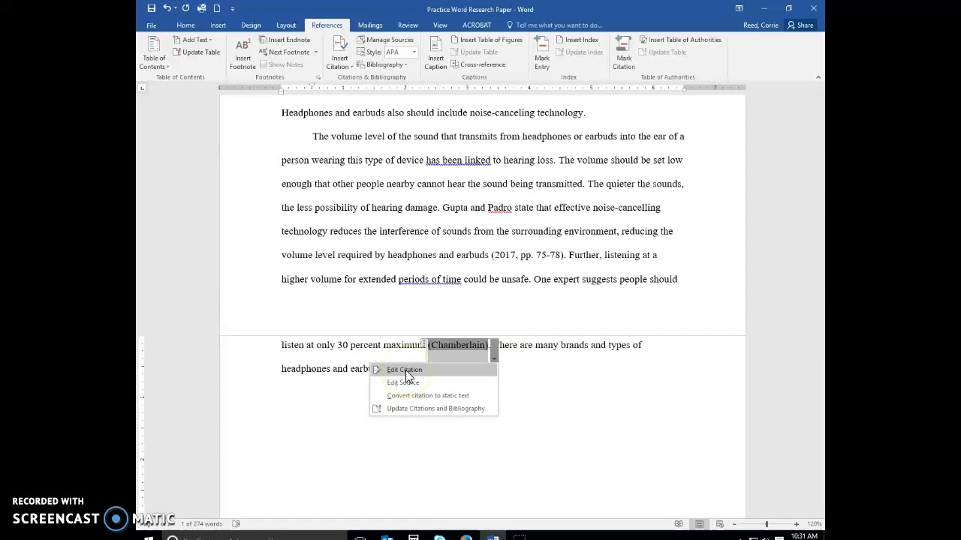
mouse_move(416, 383)
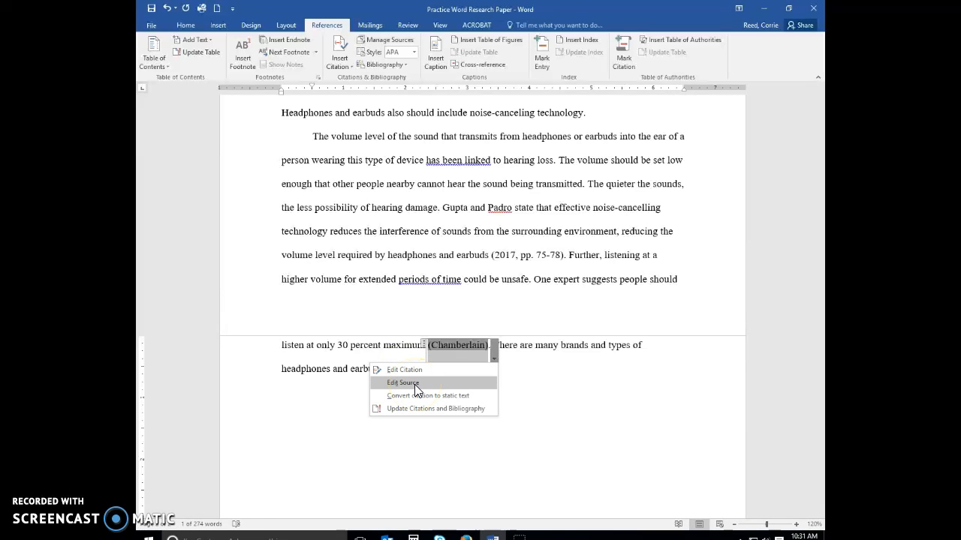
click(401, 382)
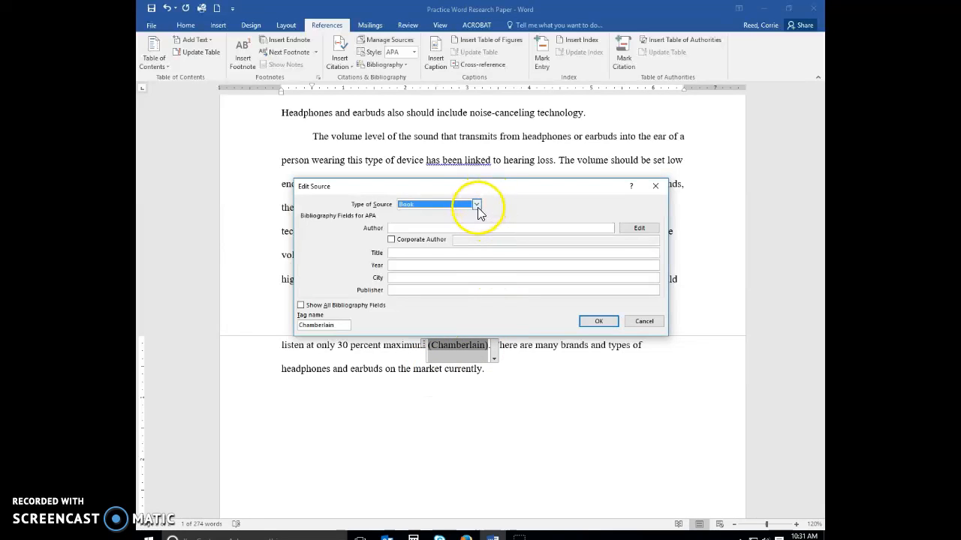
click(476, 203)
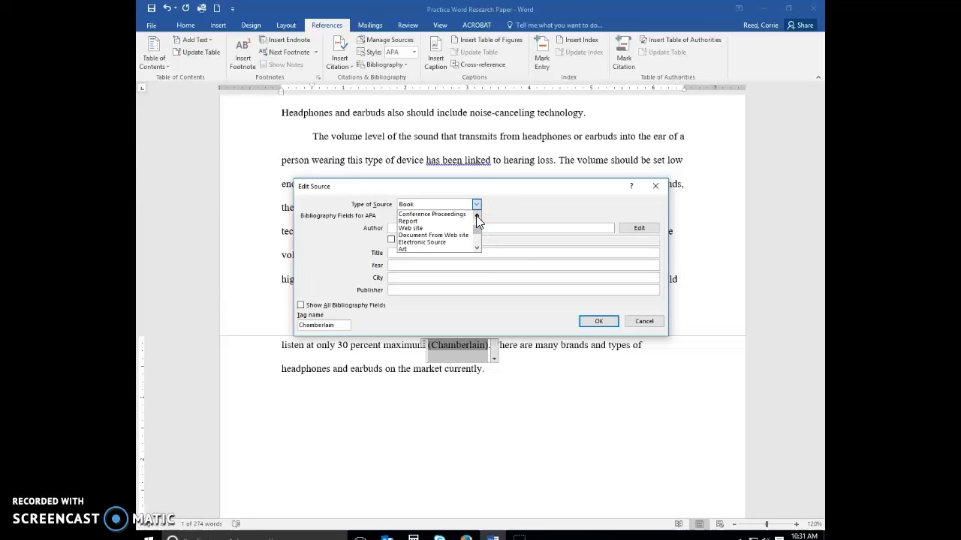
click(411, 227)
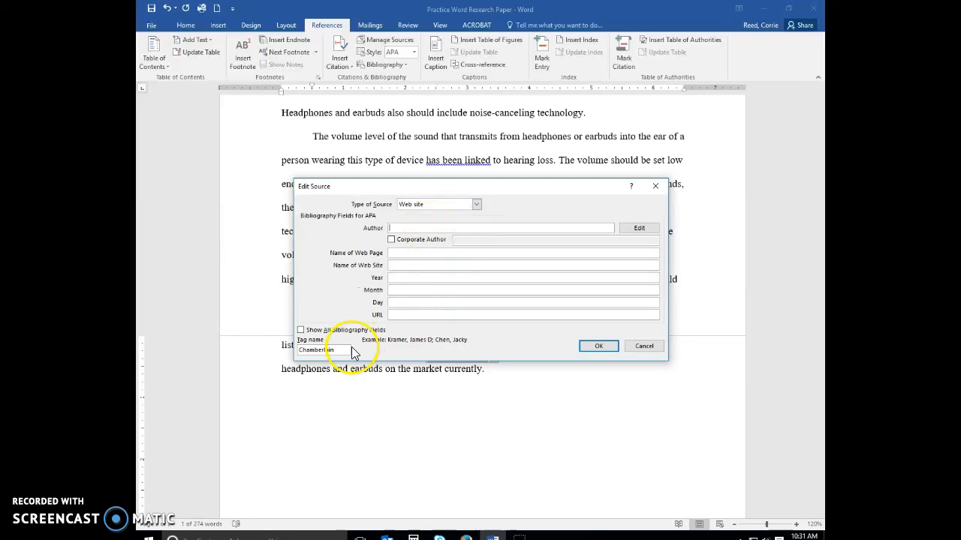
click(301, 330)
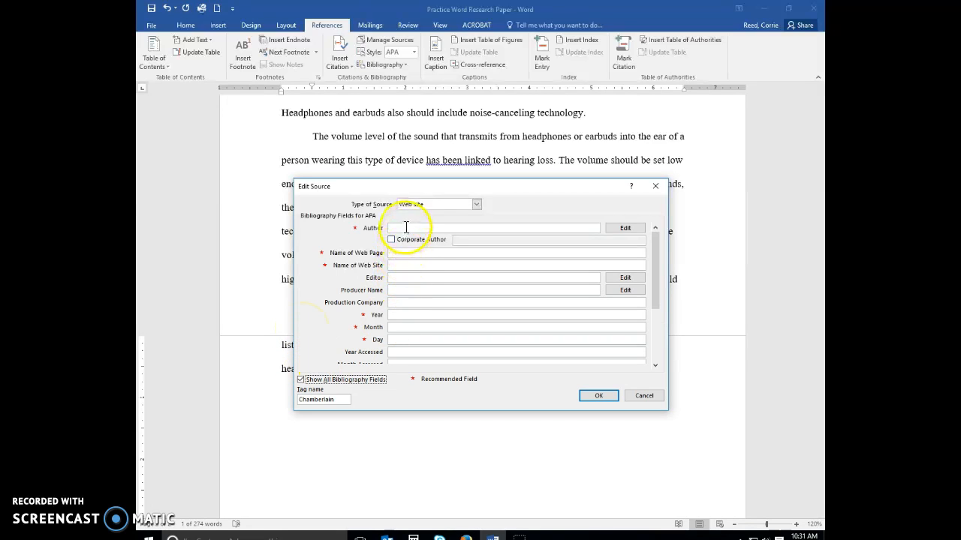
text(Chi)
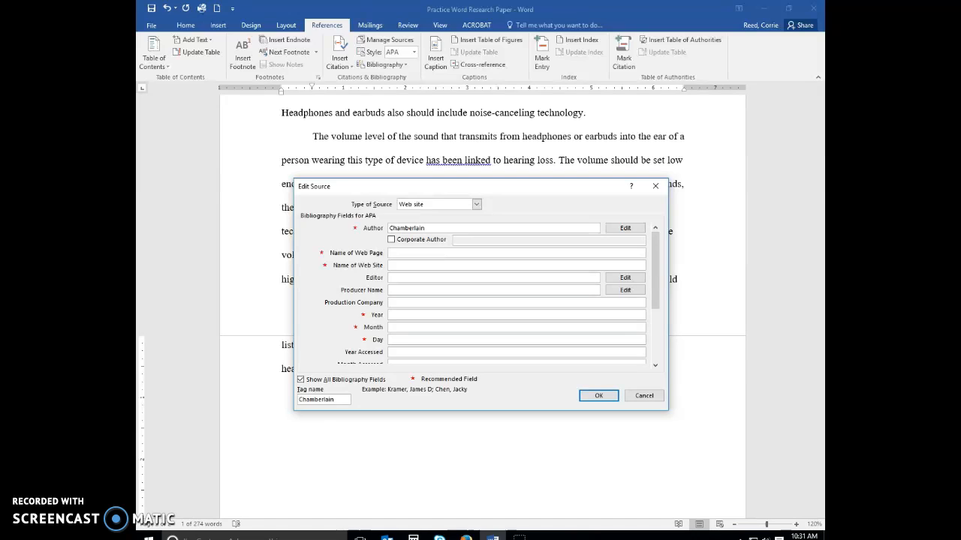
text(, Megan)
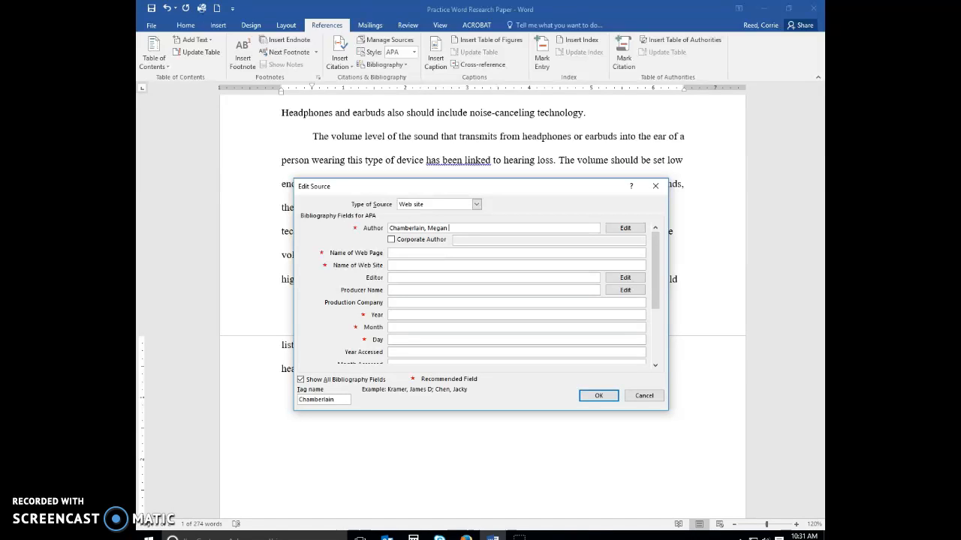
text(Lynn)
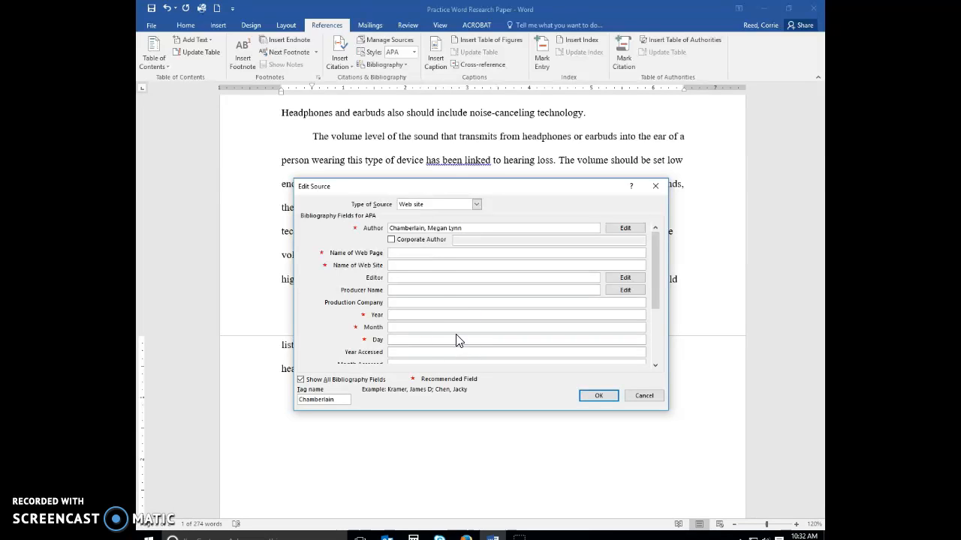
Step: Enter the web page name 'Understanding How Volume Levels Affect Hearing' and the production company
click(516, 252)
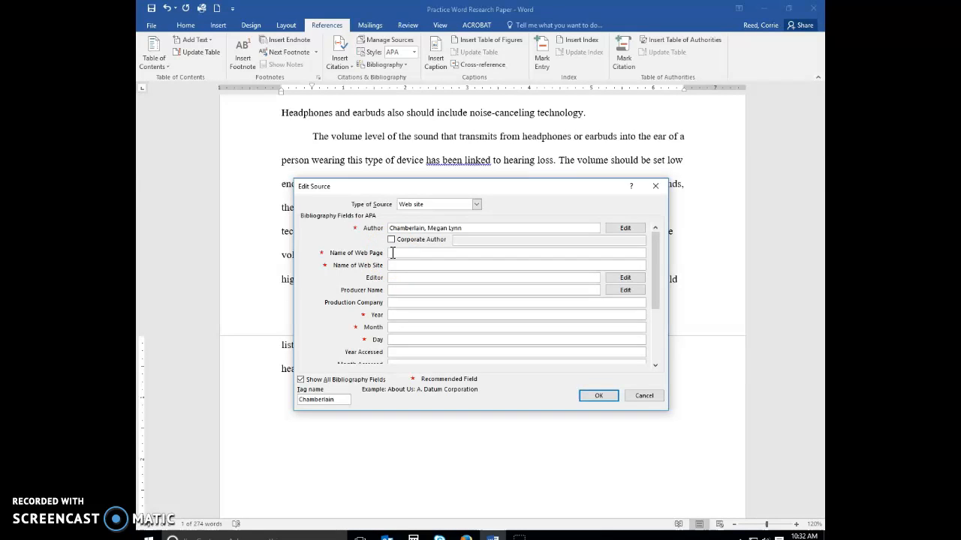
text(Understanding How Volume Levels Affect Hearing)
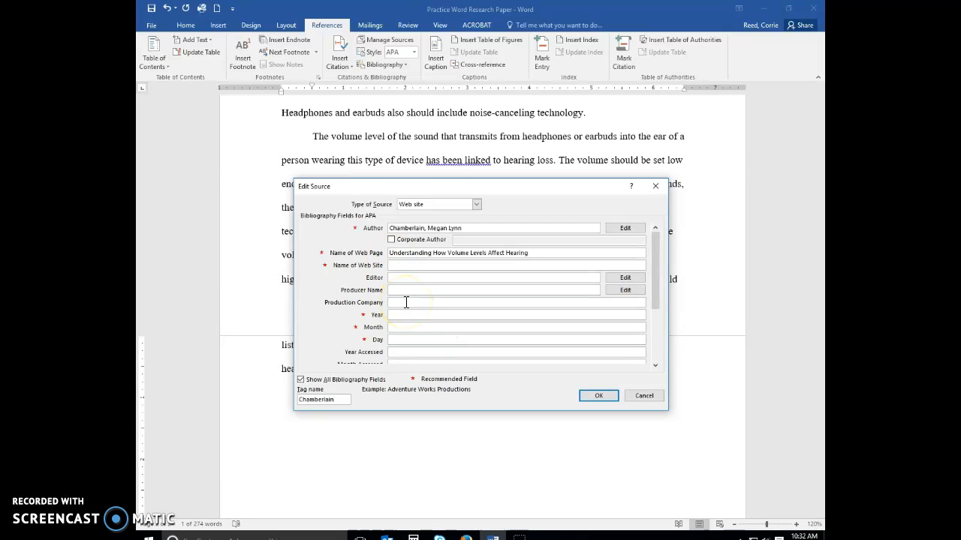
text(Course Technology)
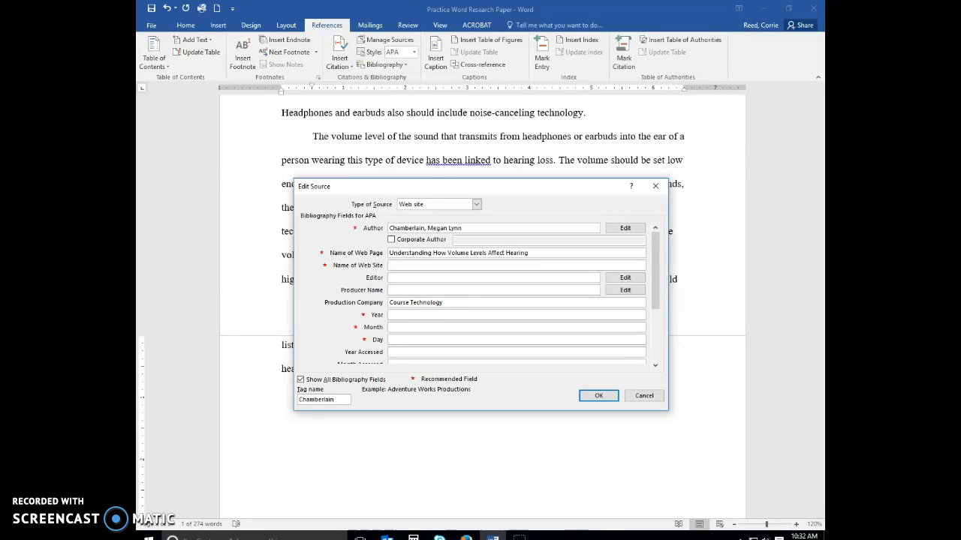
click(411, 352)
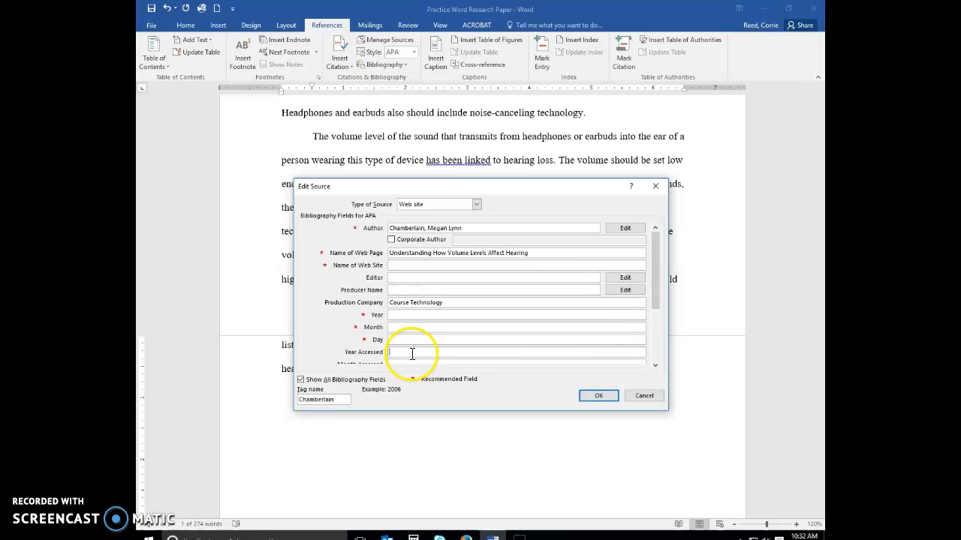
text(2017)
text(Sept.)
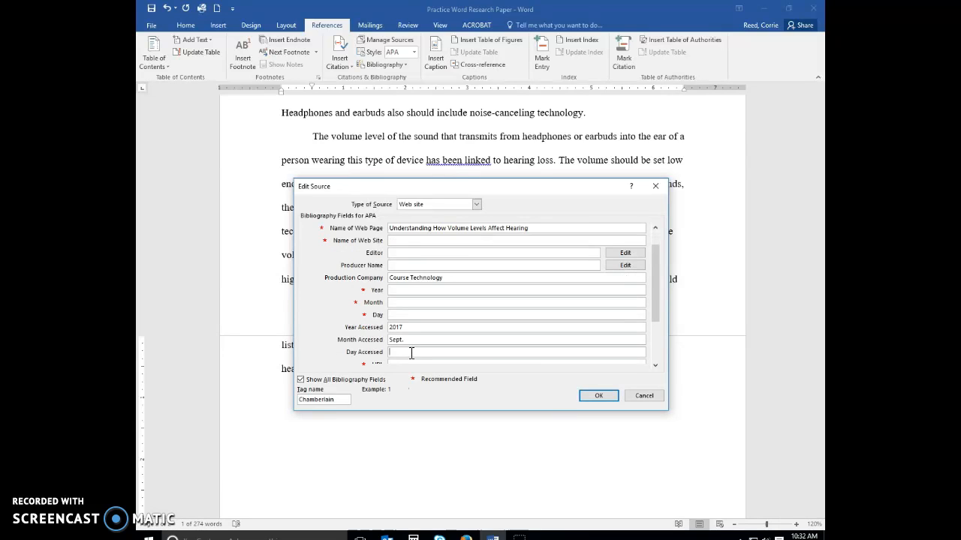
text(16)
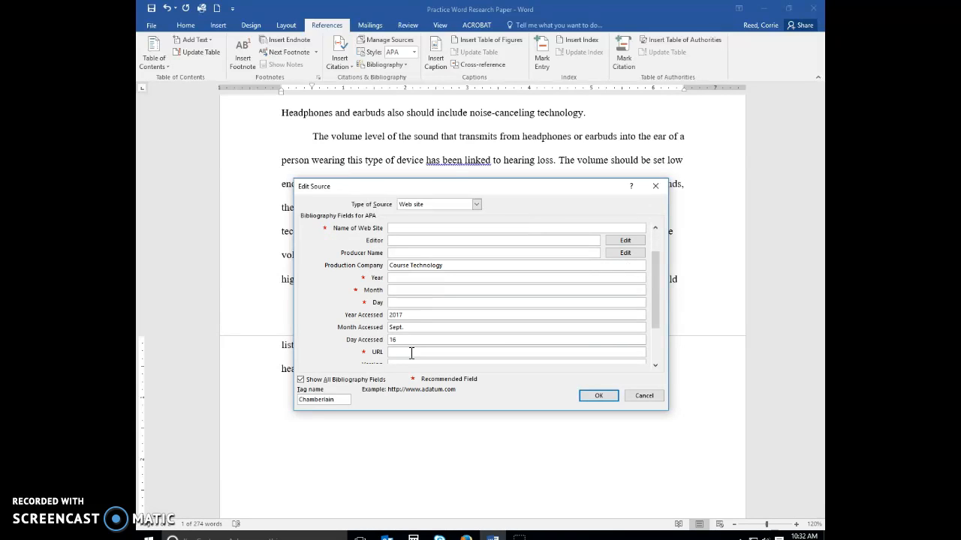
mouse_move(614, 373)
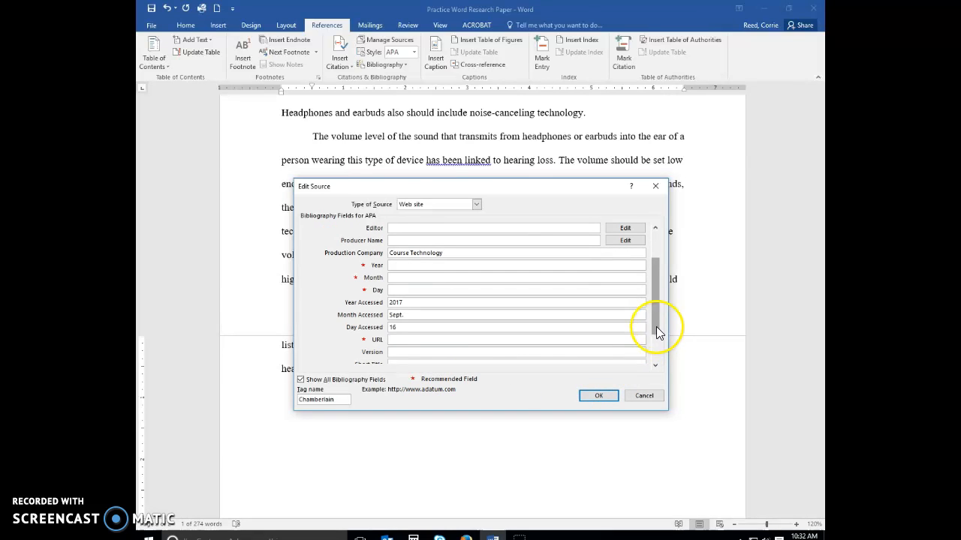
scroll(down, 3)
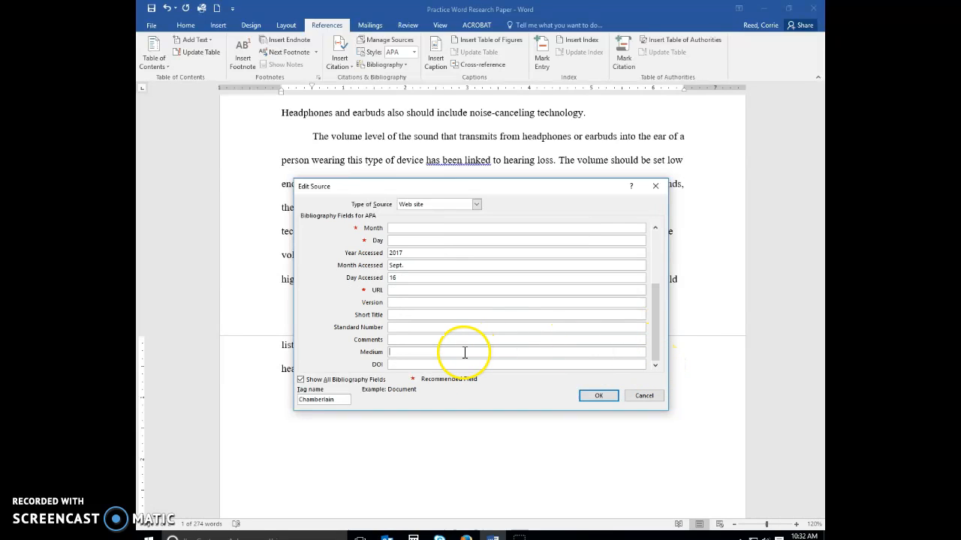
text(Web)
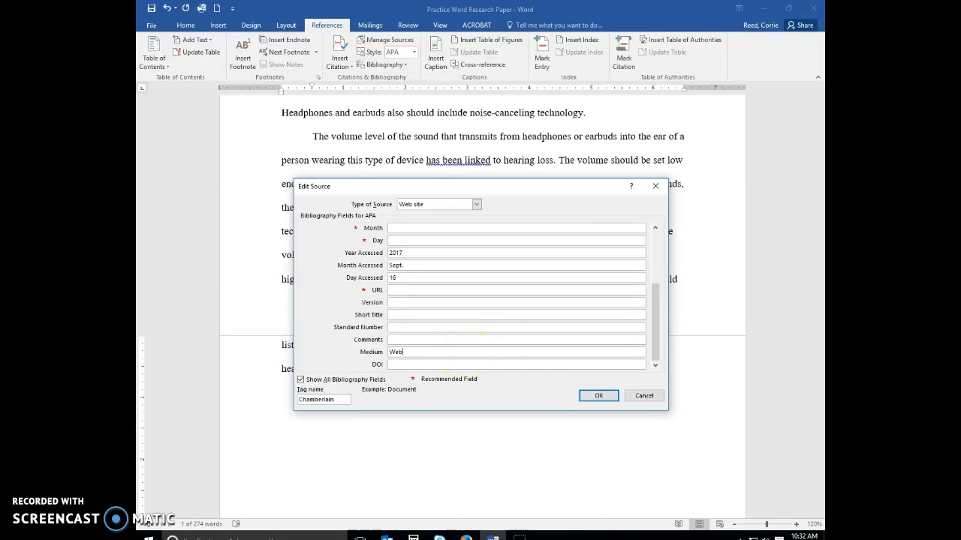
mouse_move(741, 171)
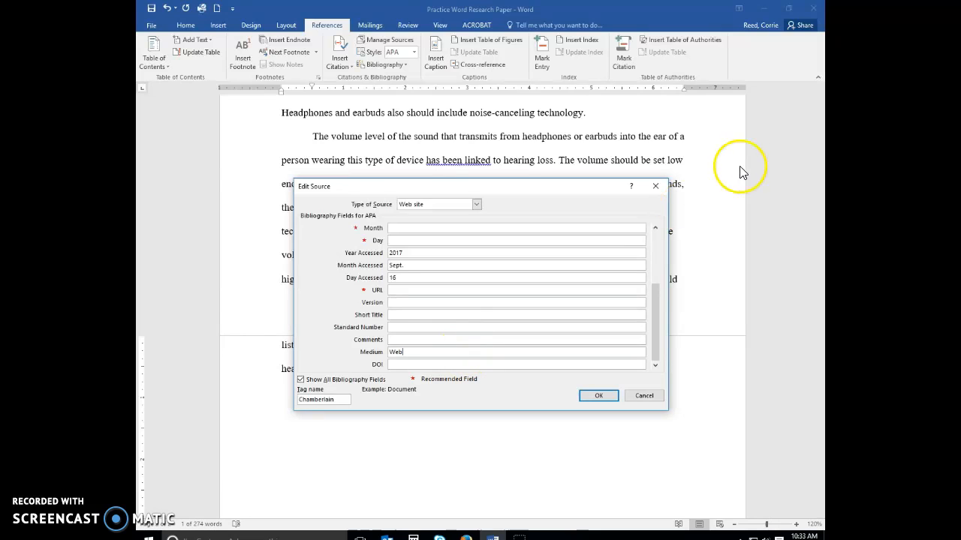
mouse_move(710, 256)
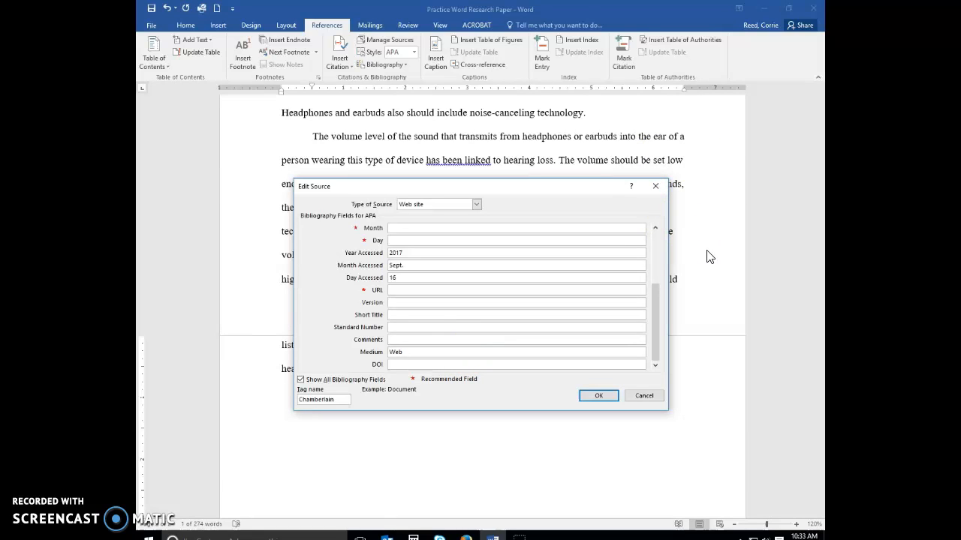
mouse_move(643, 215)
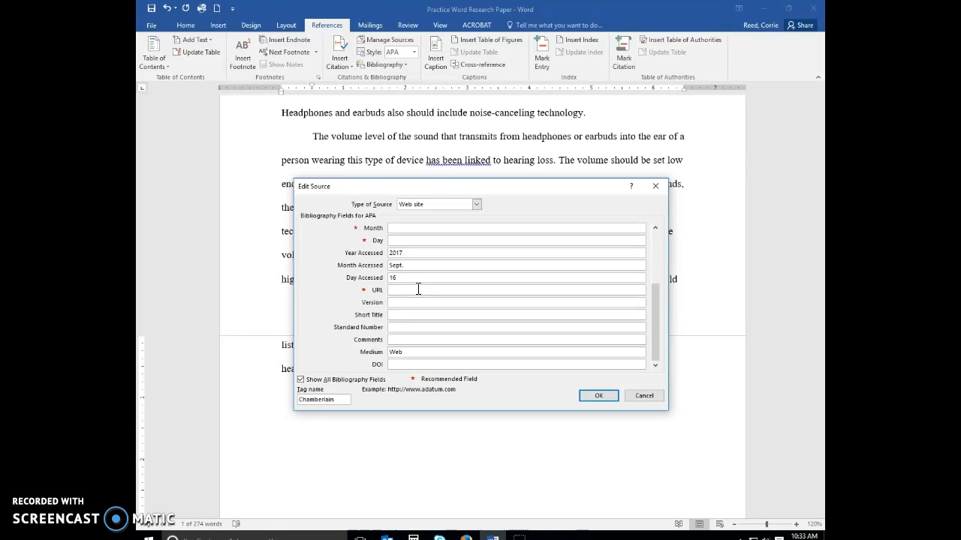
text(www.hsutx)
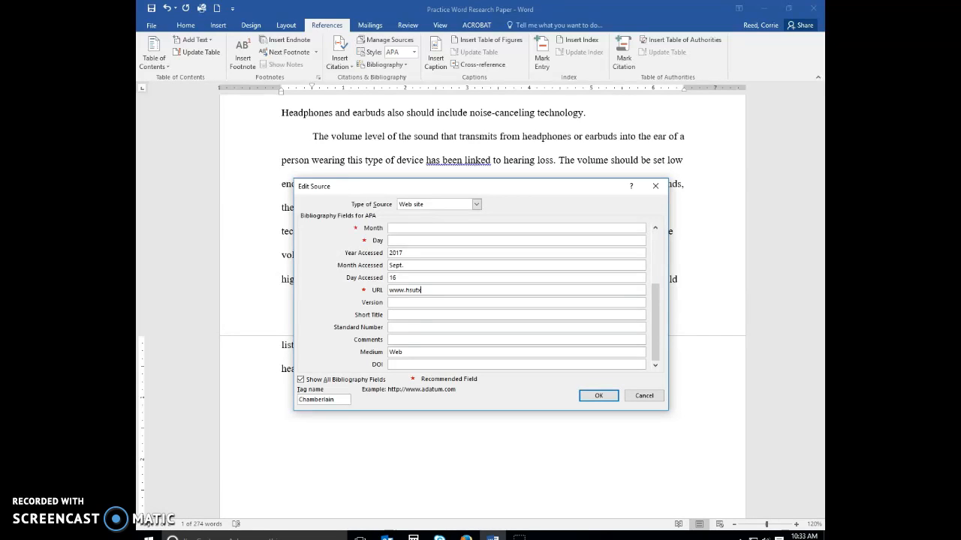
text(.edu)
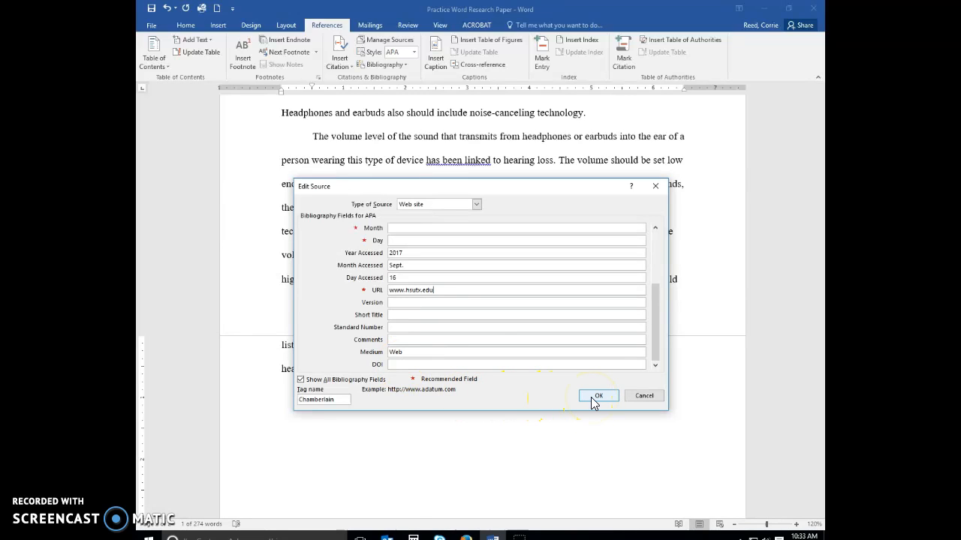
click(598, 396)
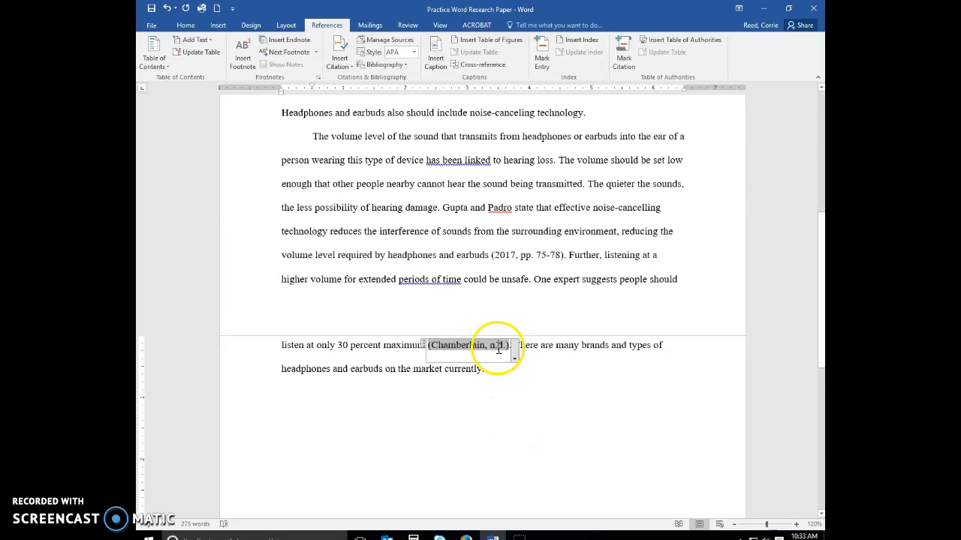
Step: Suppress the author in the Chamberlain citation so it shows the page title with n.d
click(518, 357)
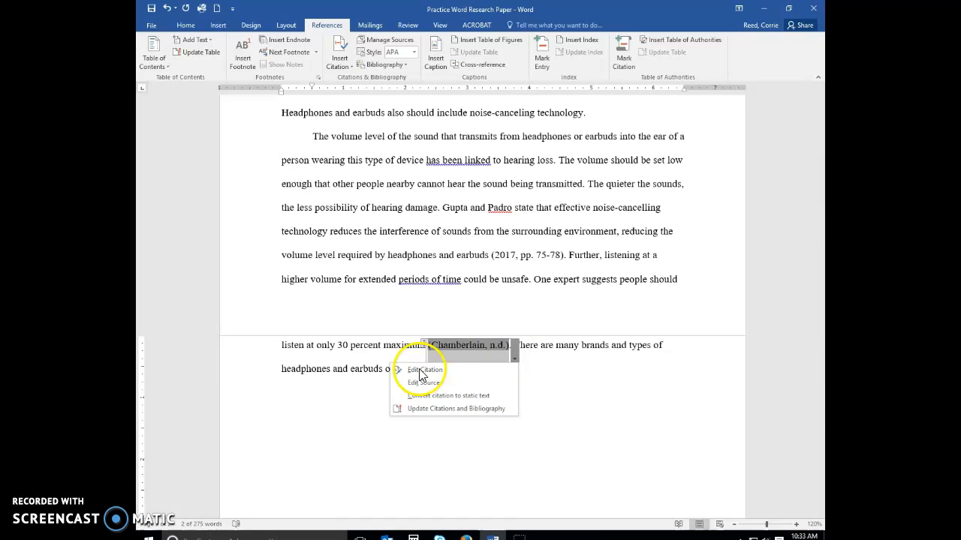
click(419, 369)
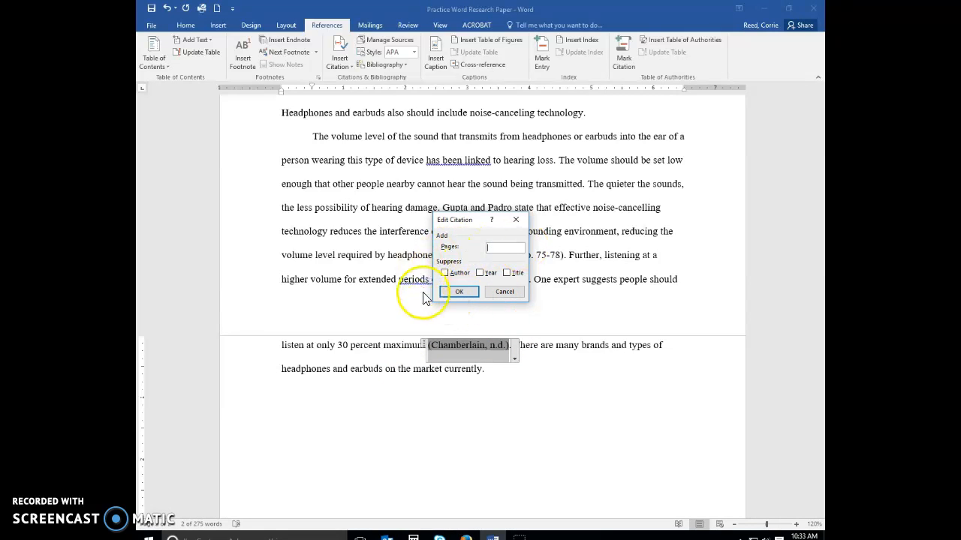
click(445, 273)
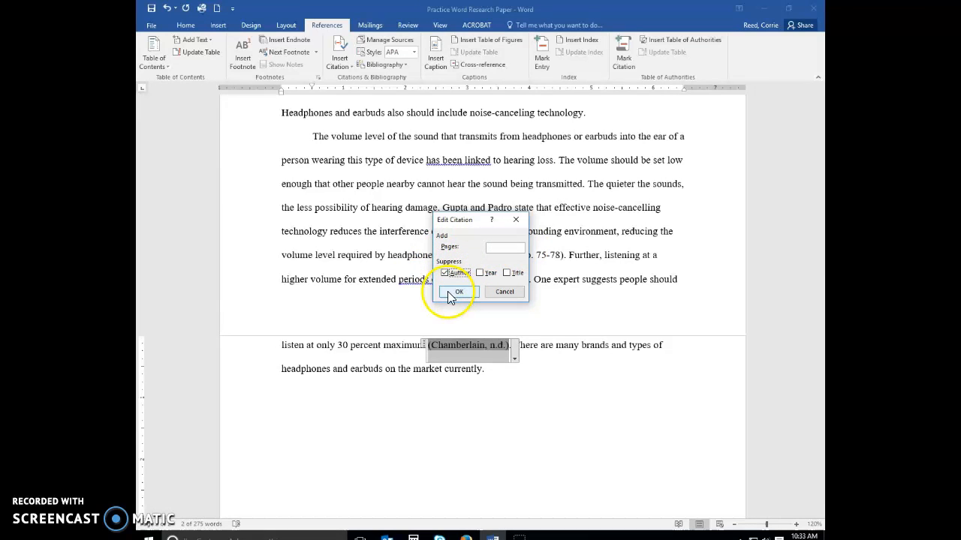
click(450, 291)
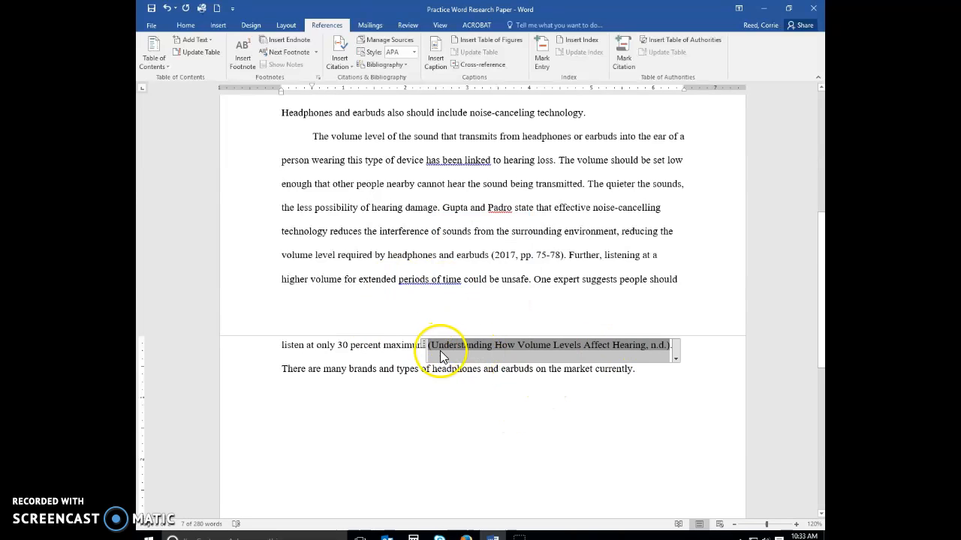
mouse_move(518, 337)
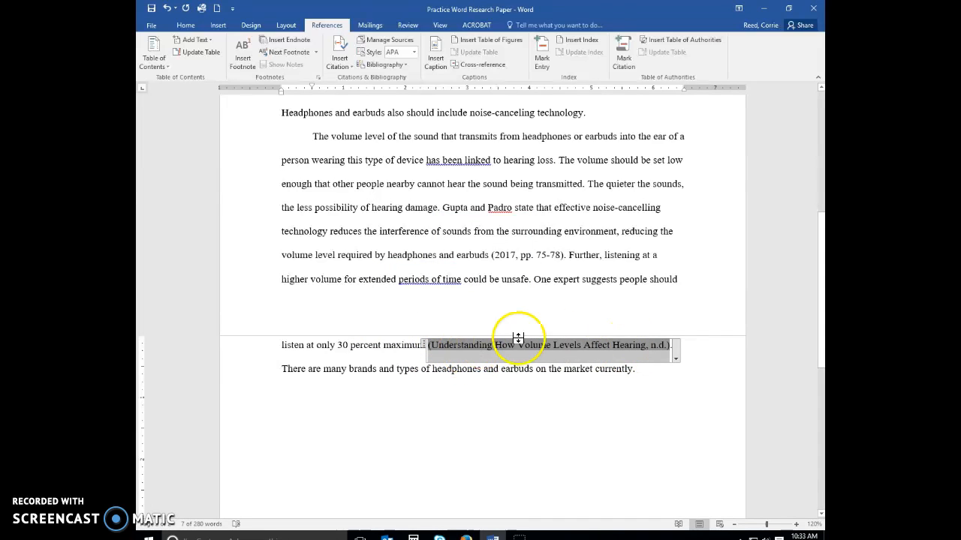
click(636, 369)
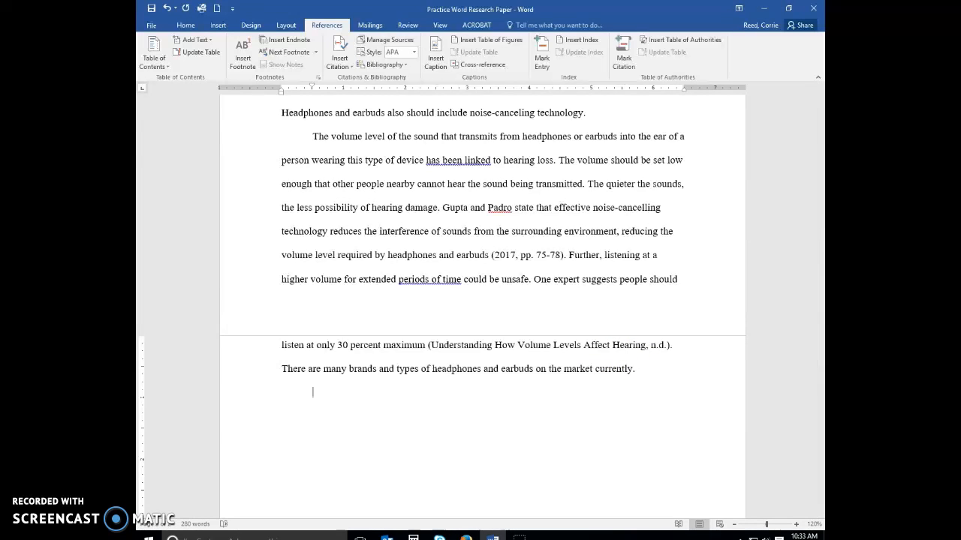
Step: Type the closing paragraph starting 'More and more people are using headphones and earbuds...'
text(More and more pe)
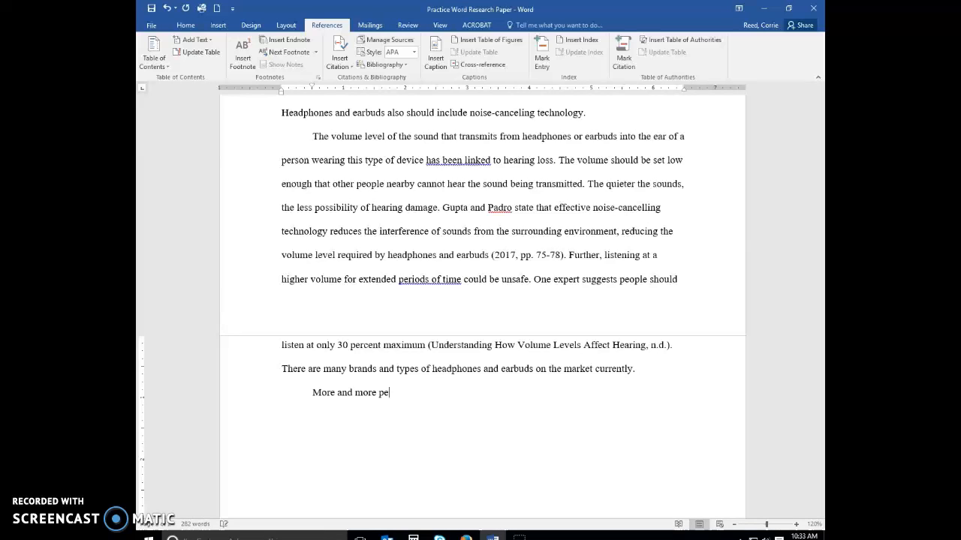
text(ople are)
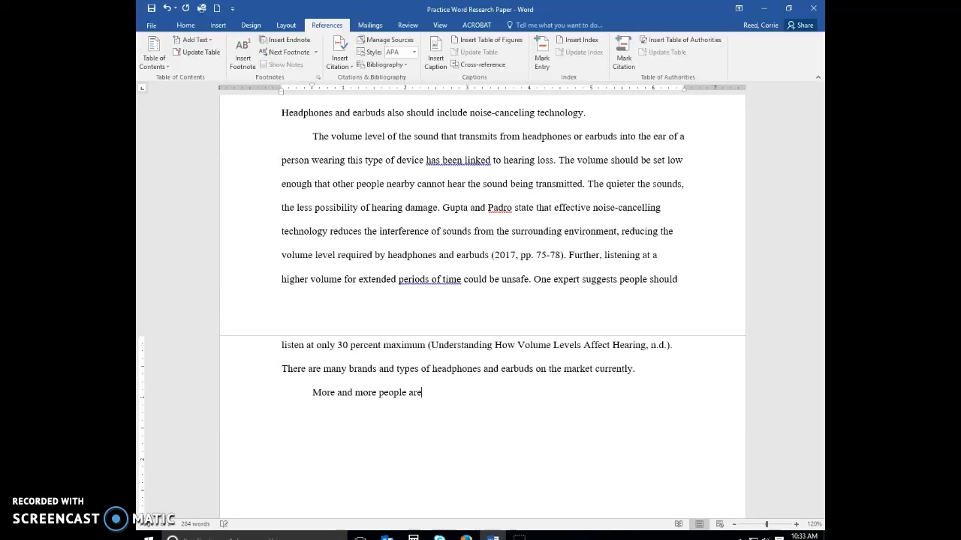
text(using headphones and earbuds with their comp)
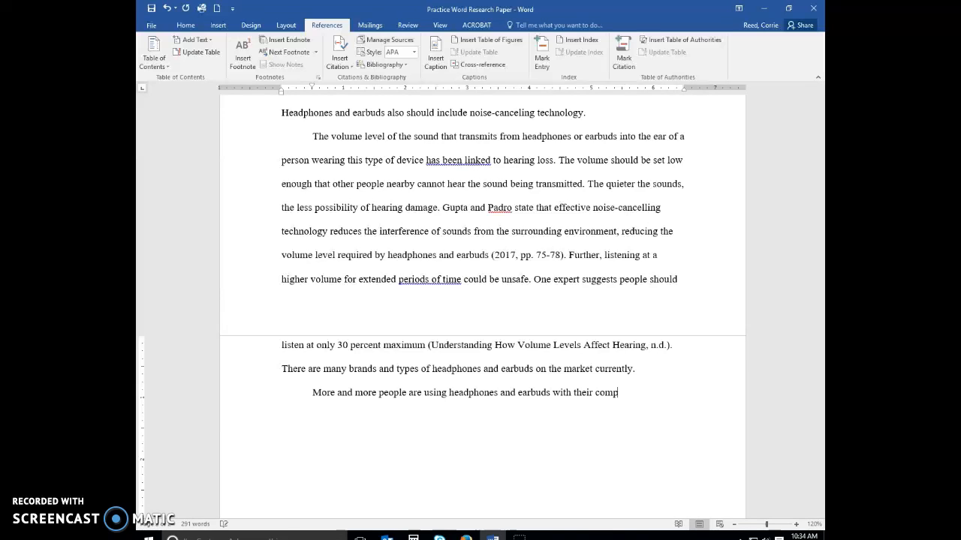
text(uters and porta)
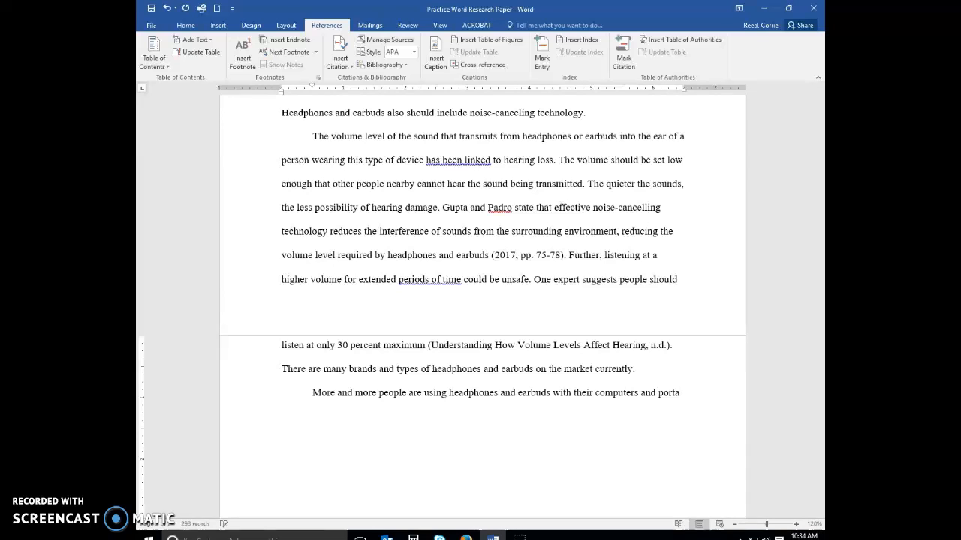
text(ble d)
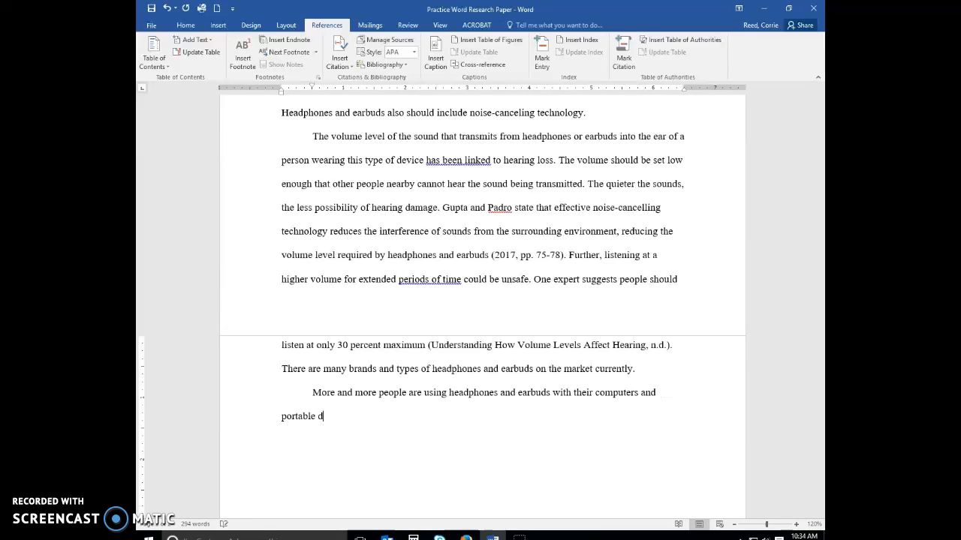
text(evies)
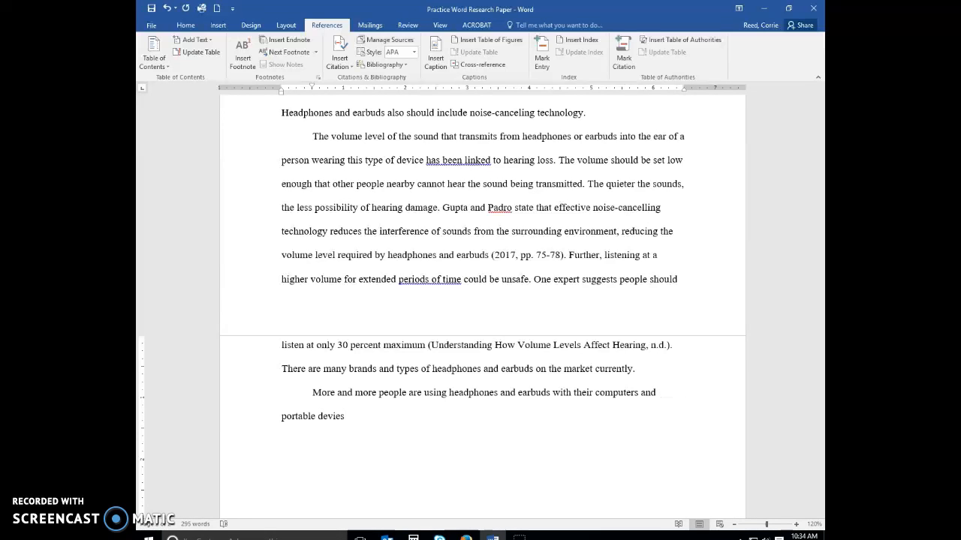
key(Backspace)
text(ces. Usi)
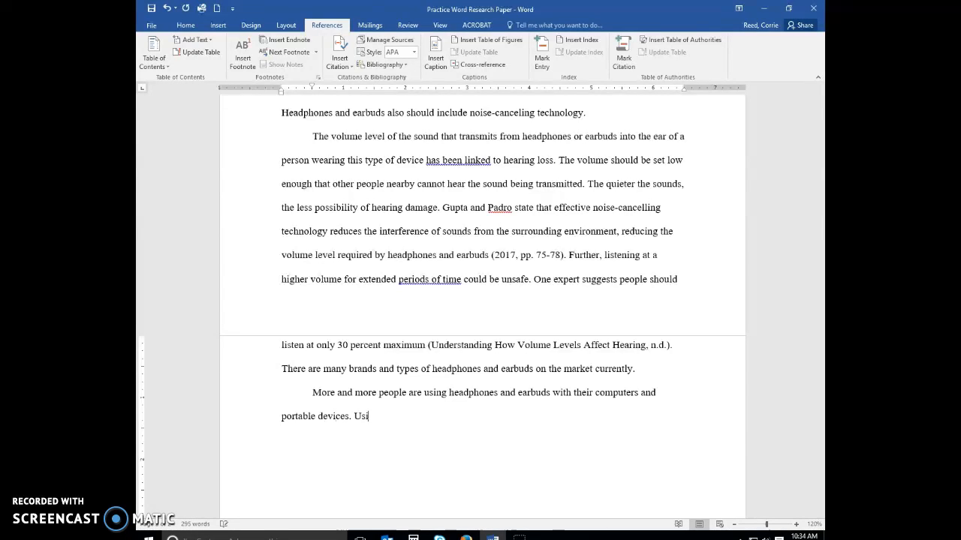
text(ng high)
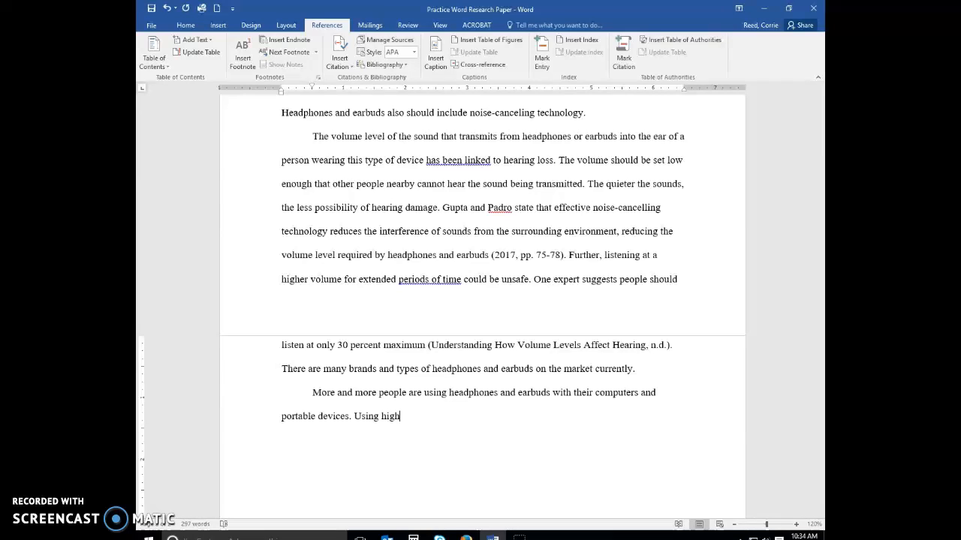
text(-)
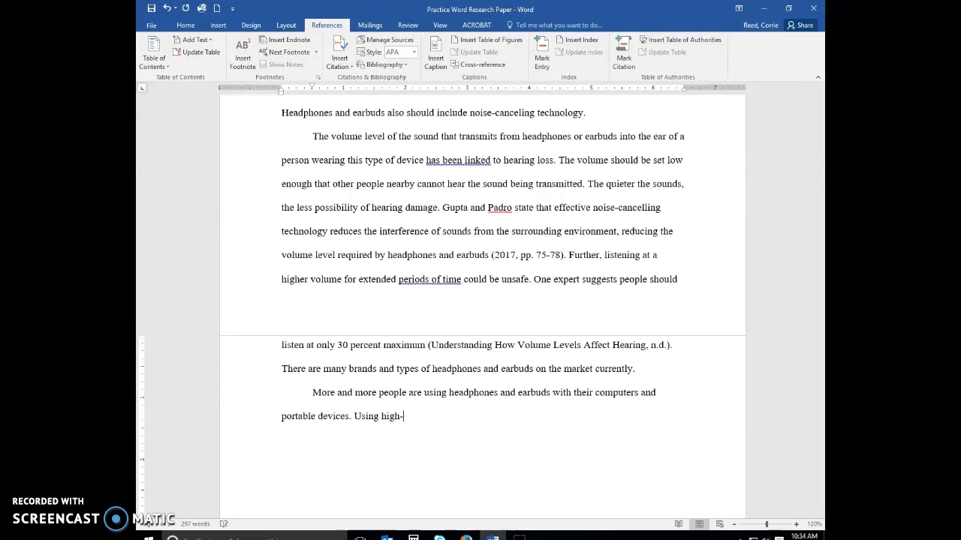
text(quality)
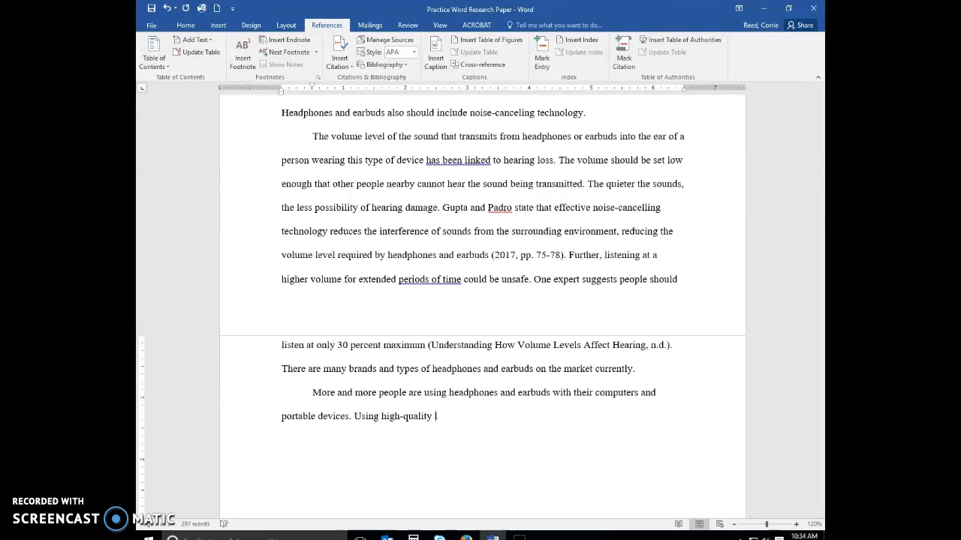
text(listening devices and low)
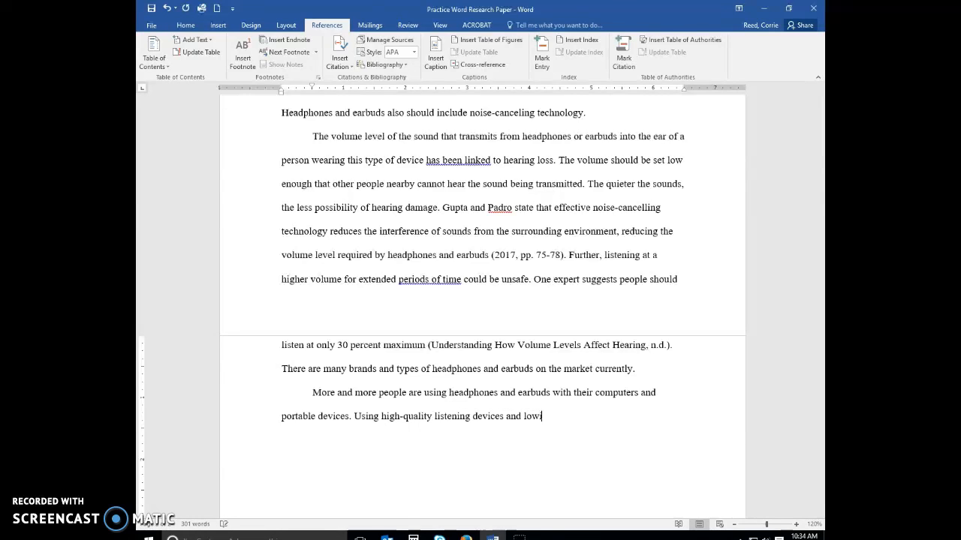
text(ering the vo)
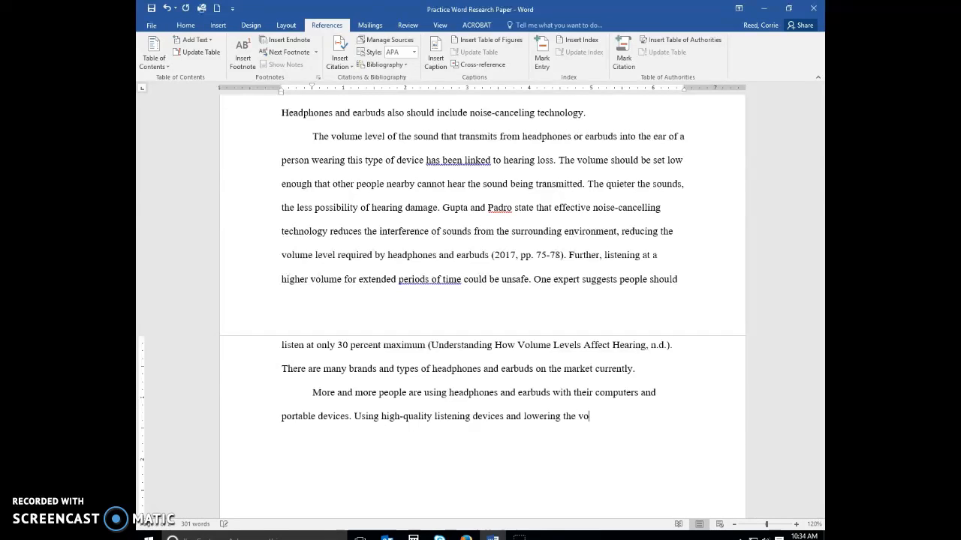
text(lume can help to les)
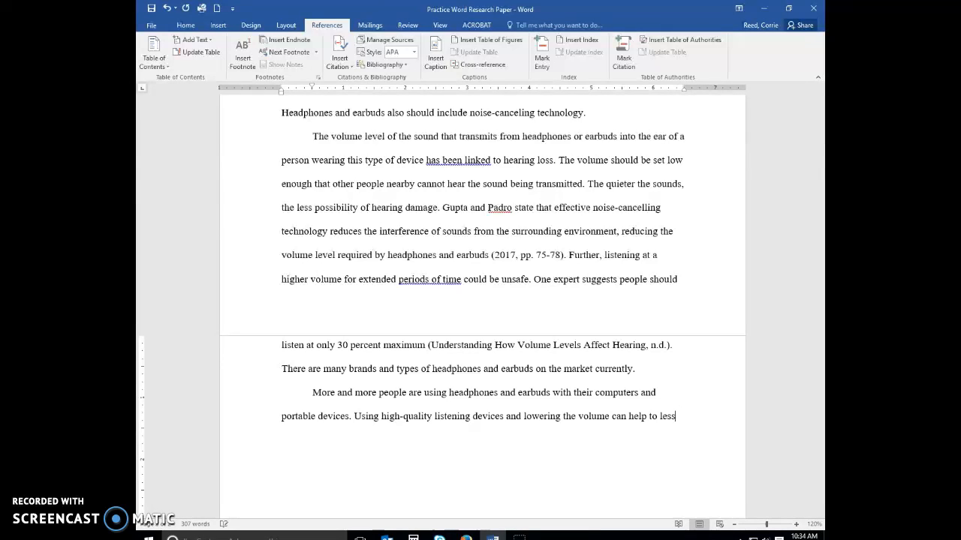
text(sen pot)
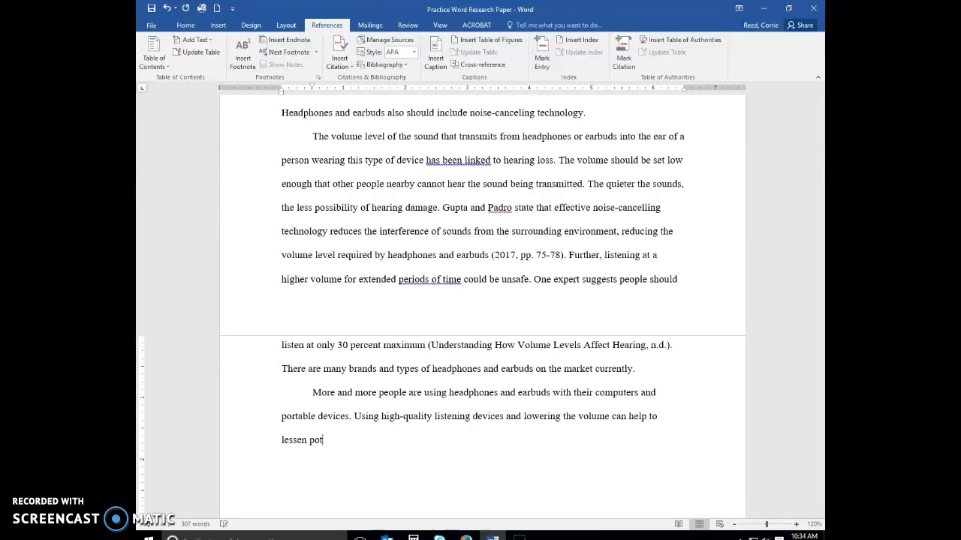
text(ential hearing loss from the)
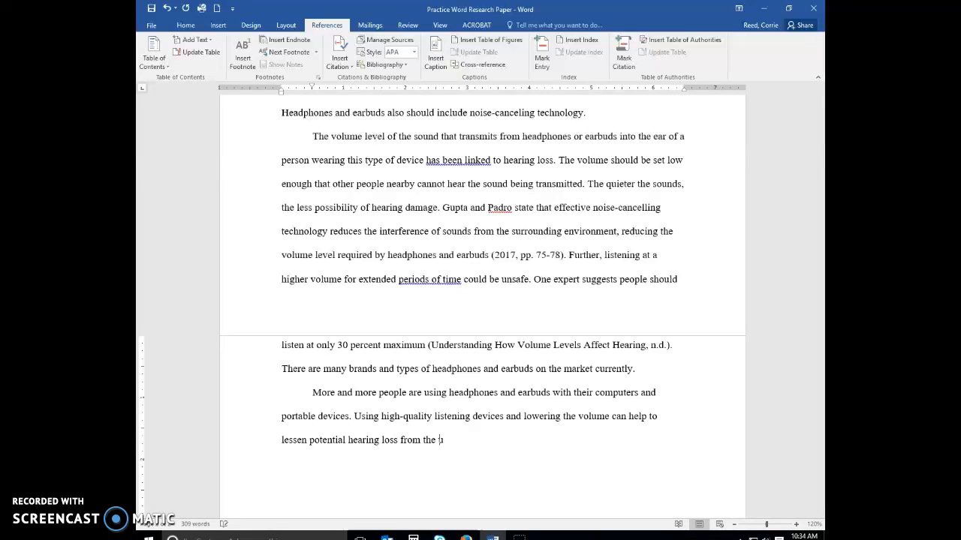
text(use of headphone)
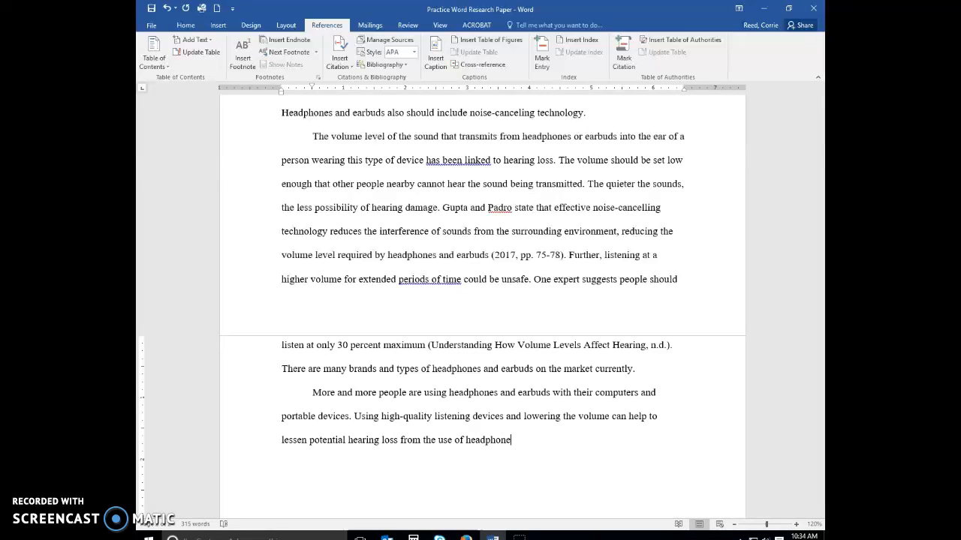
text(s and earbu)
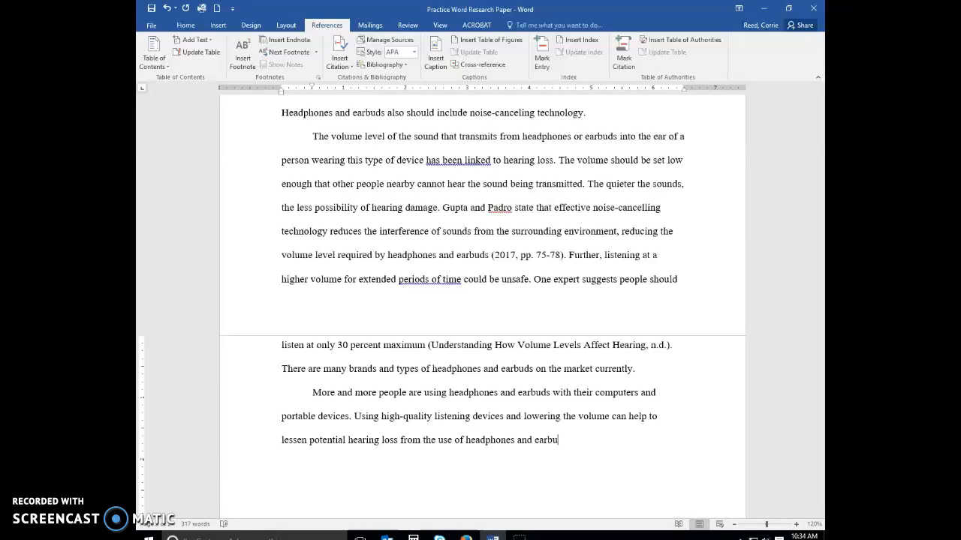
text(ds.)
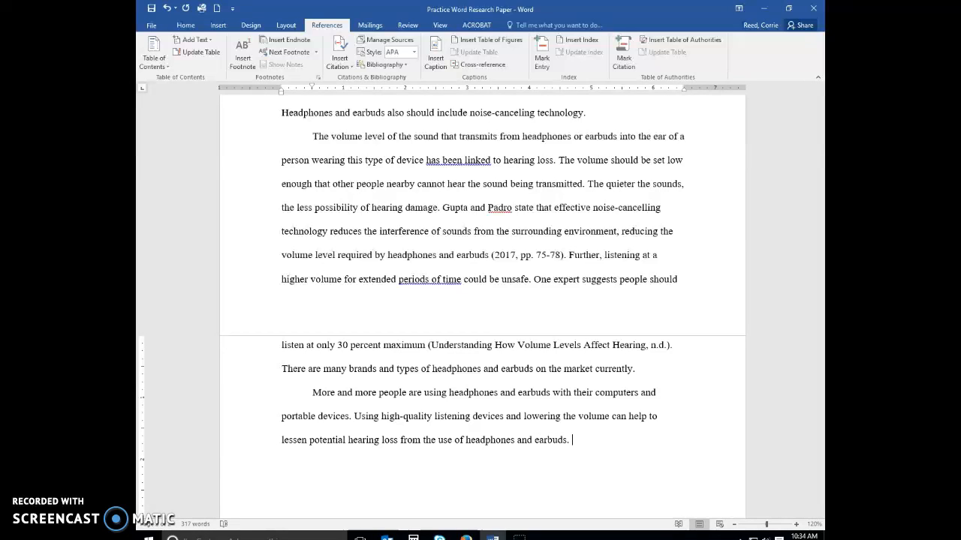
mouse_move(633, 383)
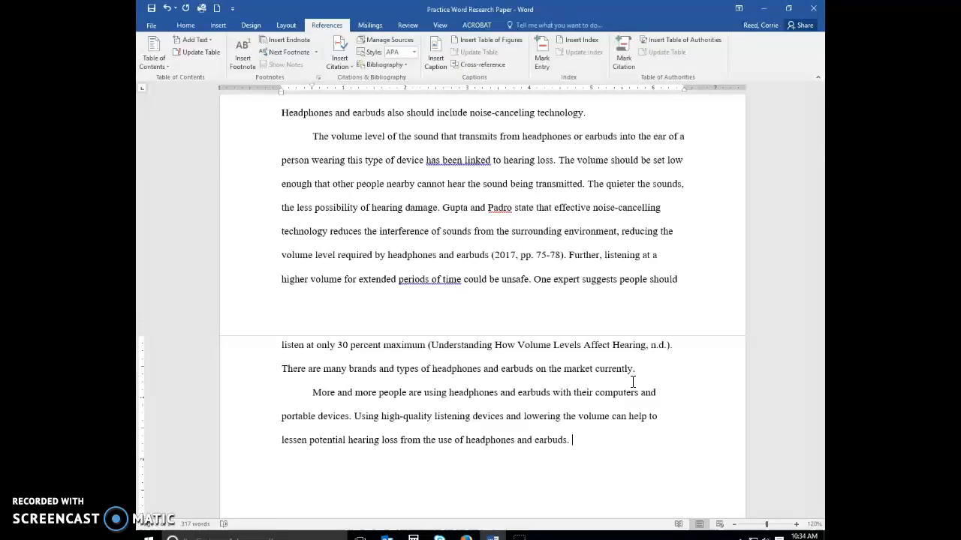
click(150, 11)
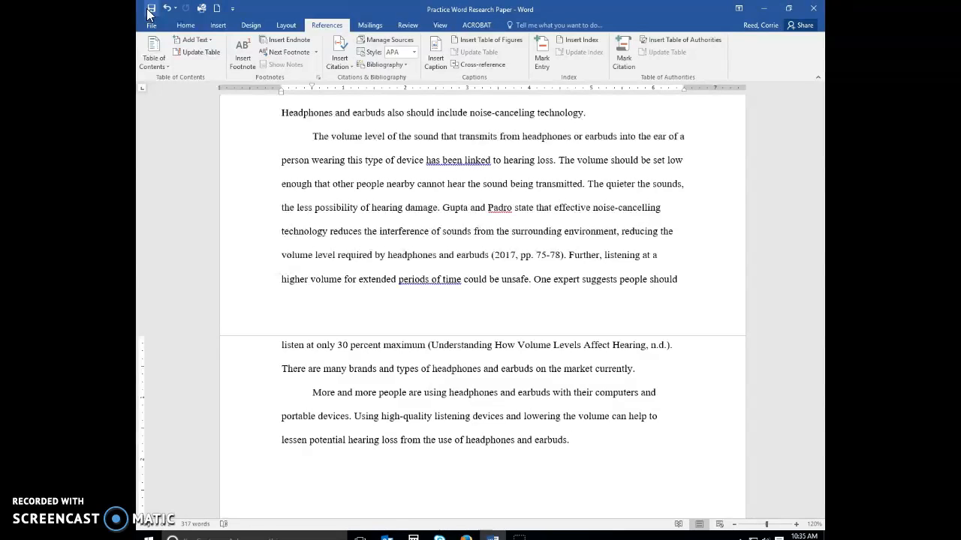
click(572, 440)
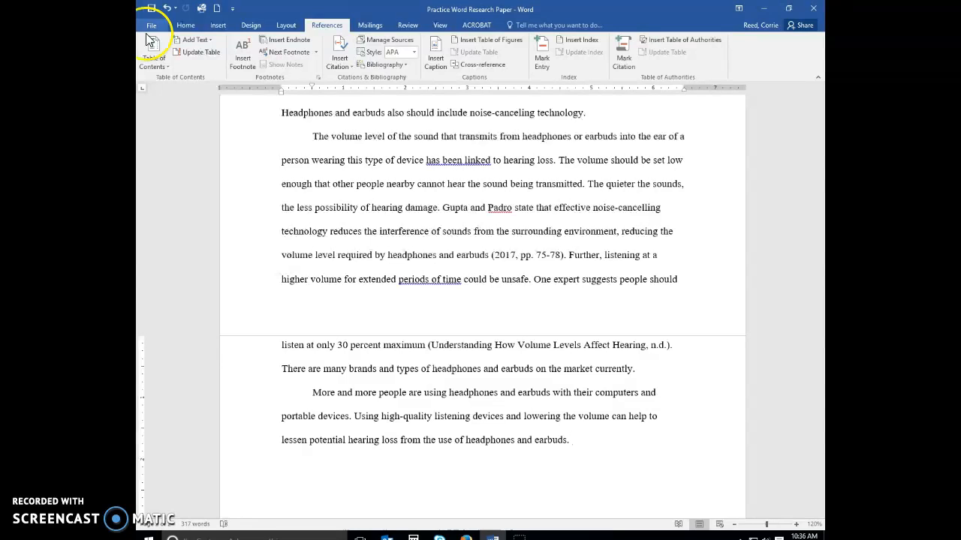
Step: Insert a page break after the closing paragraph and scroll to the new blank page 3
click(218, 24)
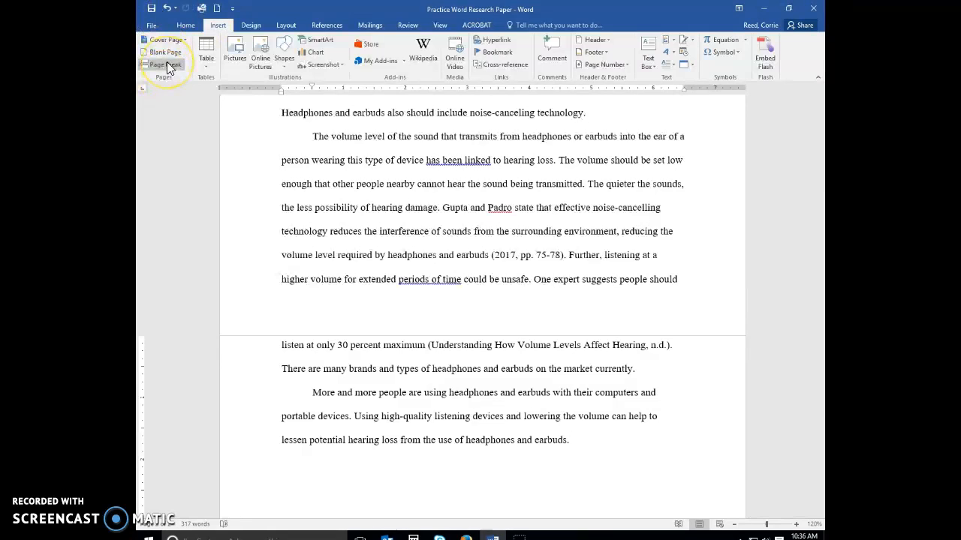
mouse_move(170, 68)
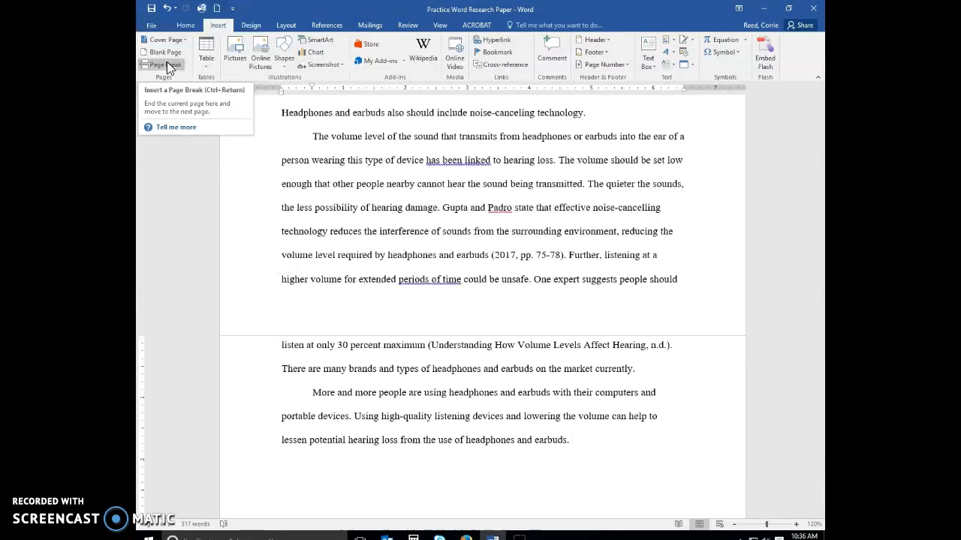
click(162, 64)
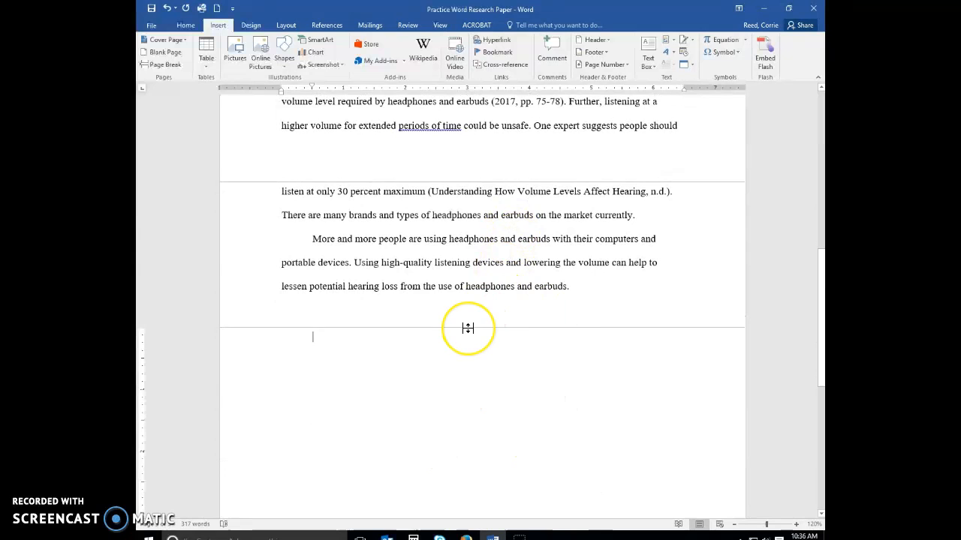
scroll(down, 3)
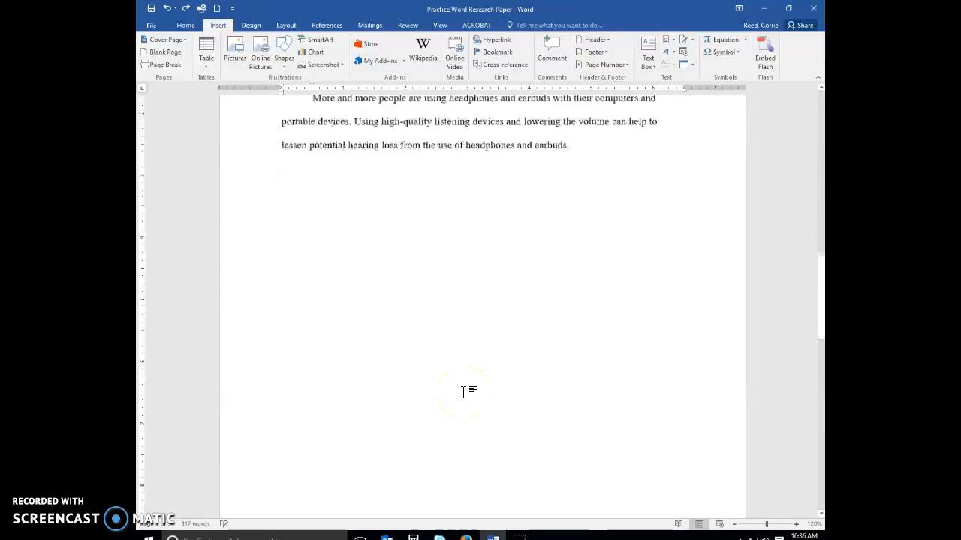
scroll(down, 3)
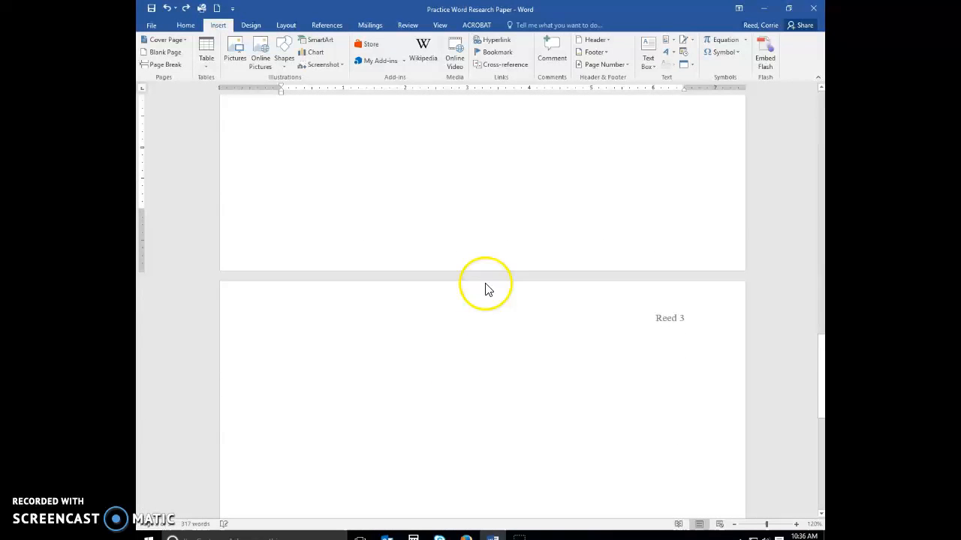
scroll(down, 3)
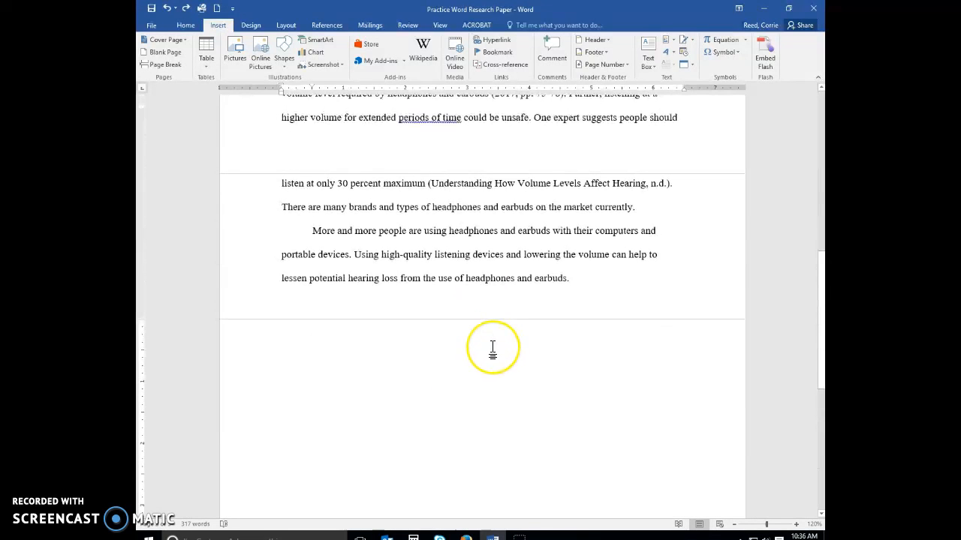